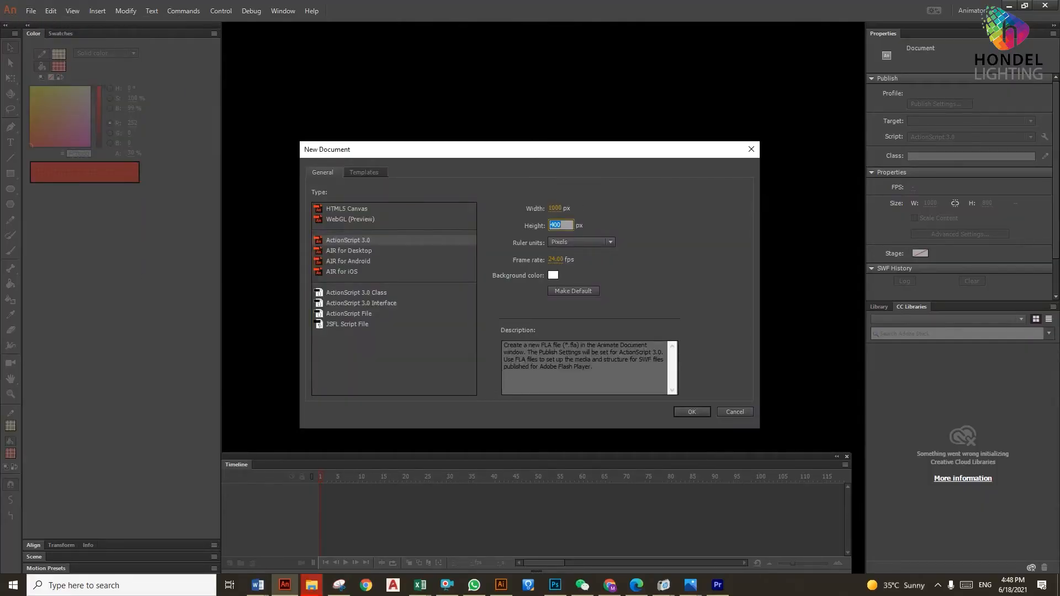
# Set the ActionScript 3.0 document height to 800 px, creating a 1000 × 800 stage.
pyautogui.write('800')
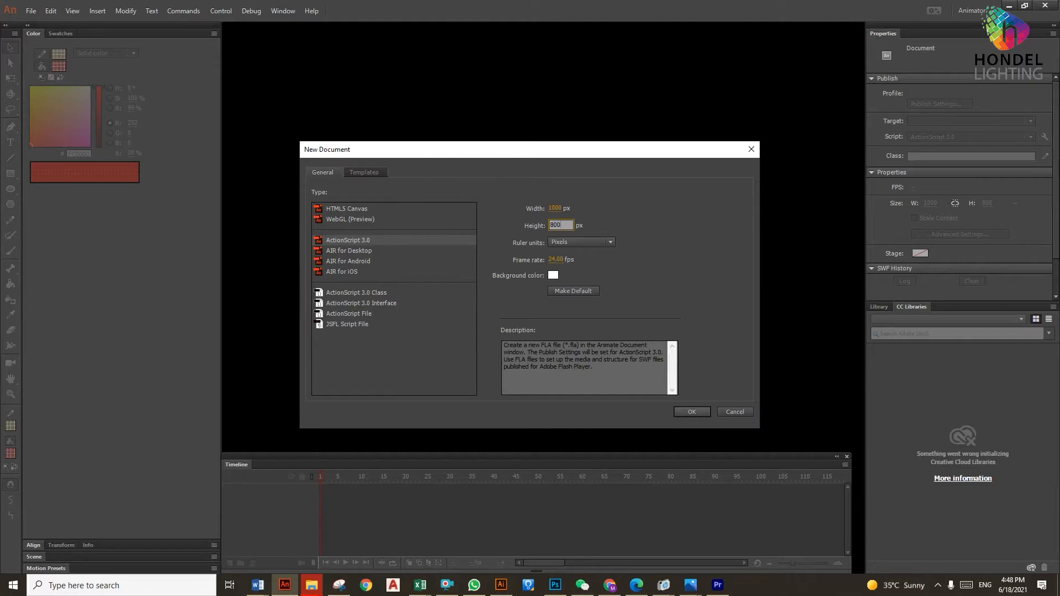
pyautogui.click(690, 412)
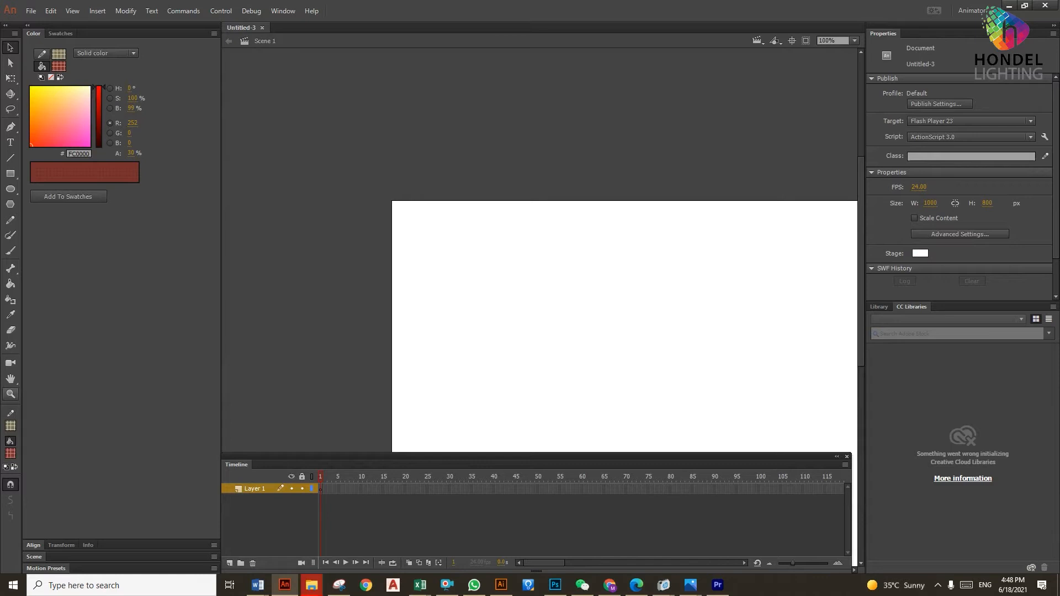
# Rename Layer 1 to 'Image' and import the building facade photo onto the stage.
pyautogui.click(853, 41)
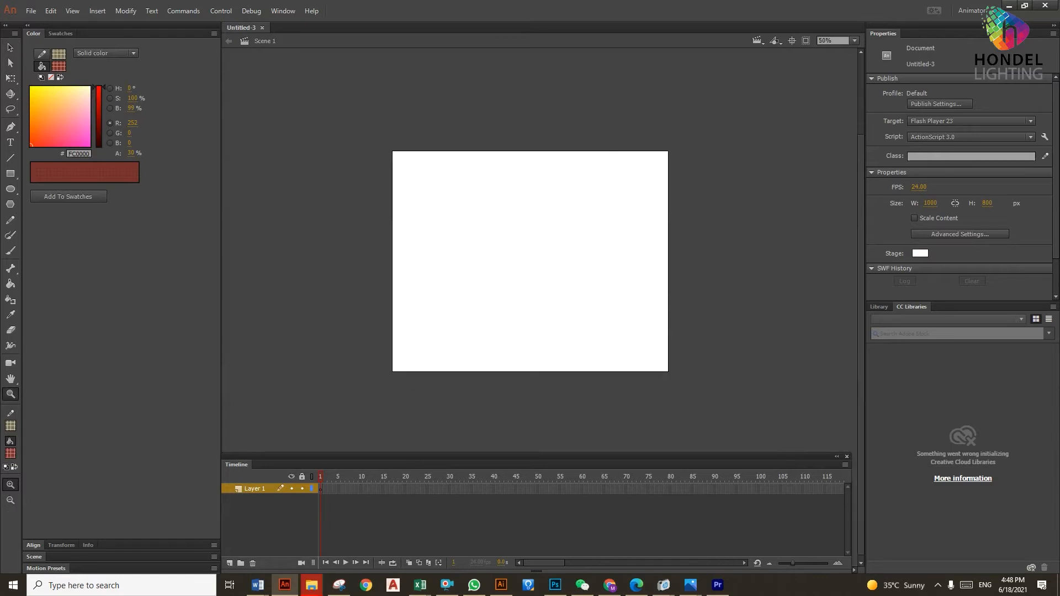
pyautogui.doubleClick(255, 488)
pyautogui.write('Image')
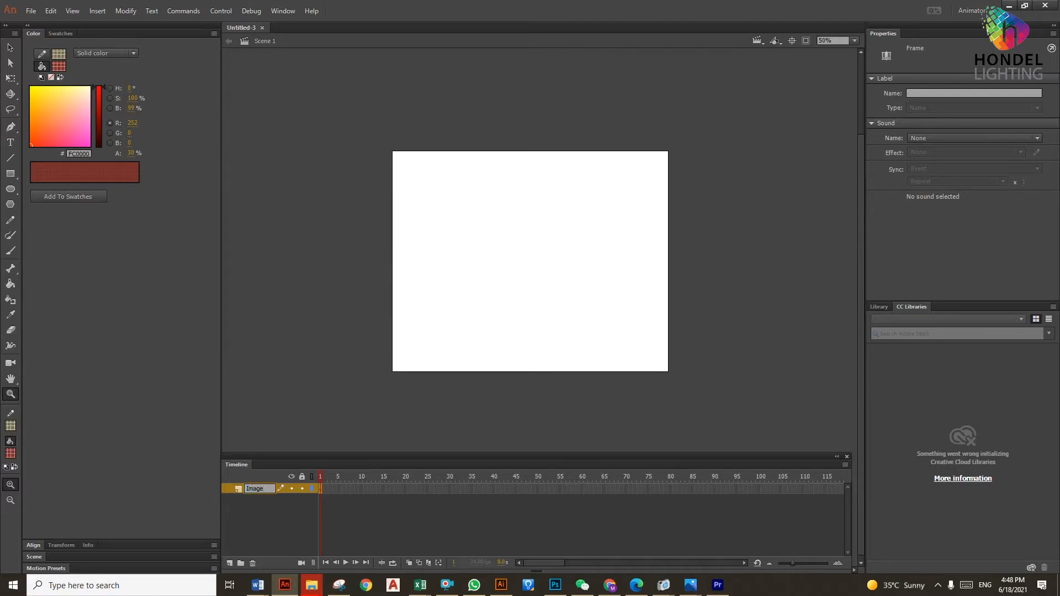
pyautogui.click(31, 11)
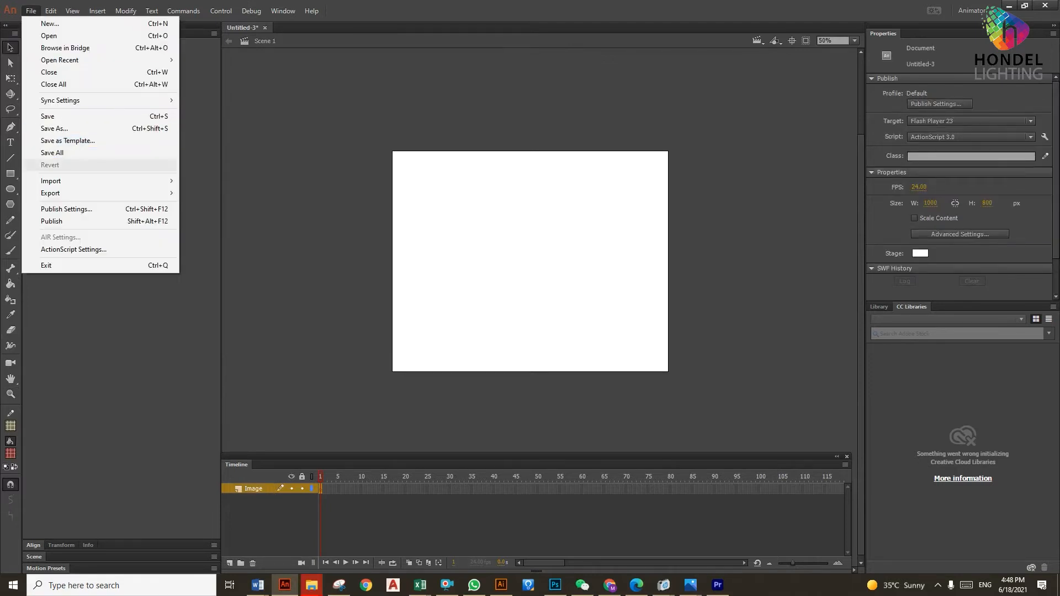
pyautogui.click(50, 180)
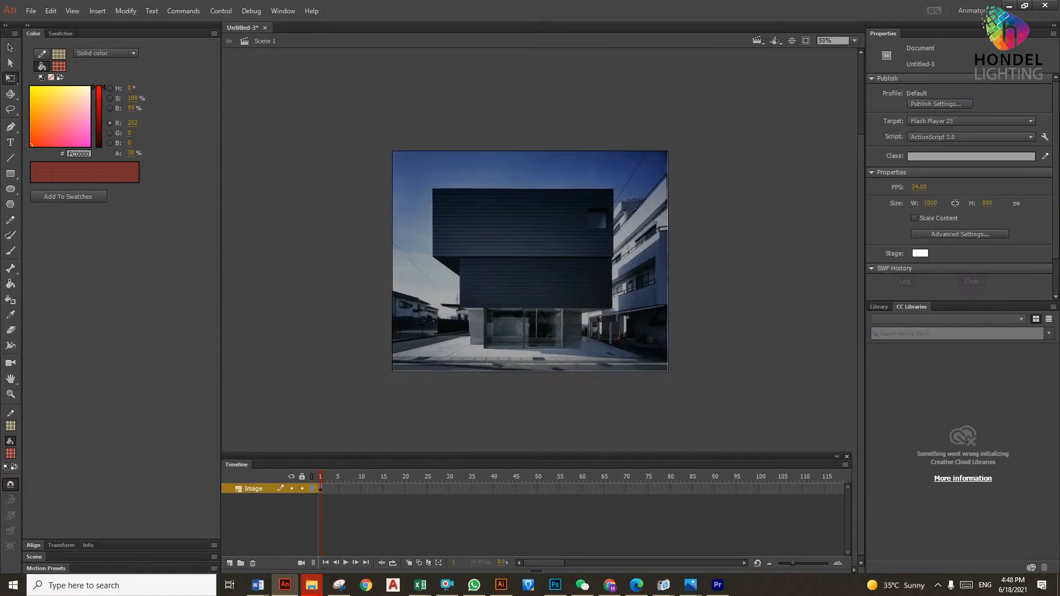
# Add a 'Linear' layer and draw two horizontal lines across the zoomed-in facade.
pyautogui.click(530, 262)
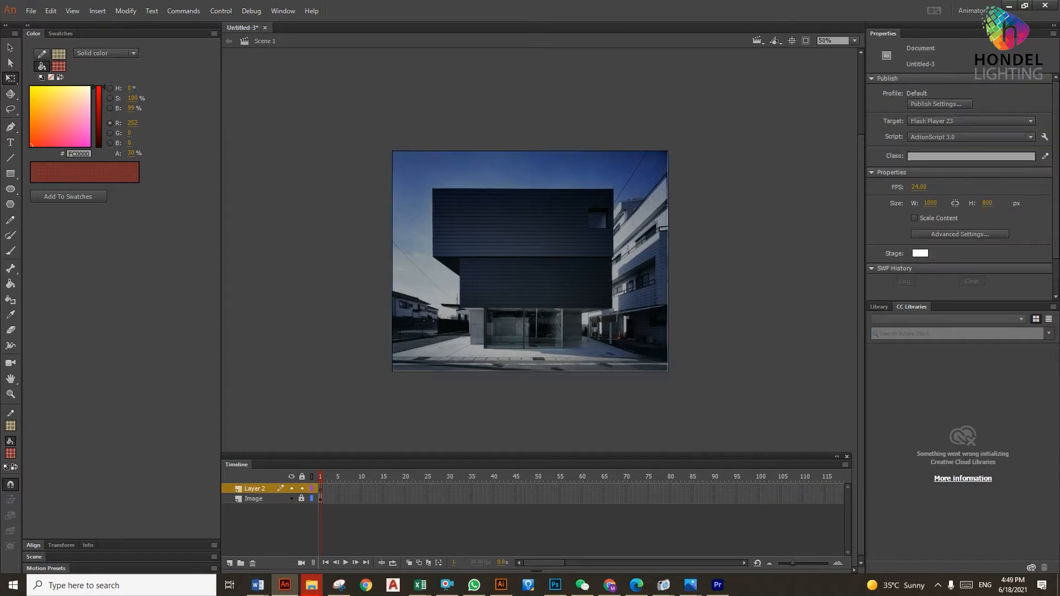
pyautogui.doubleClick(255, 488)
pyautogui.write('Linear')
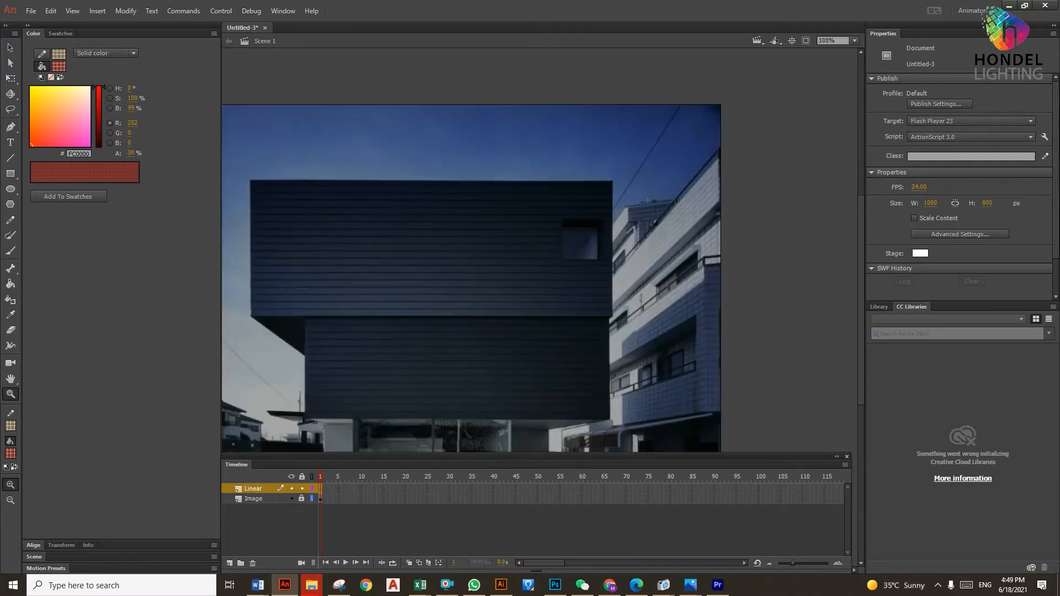
pyautogui.click(835, 41)
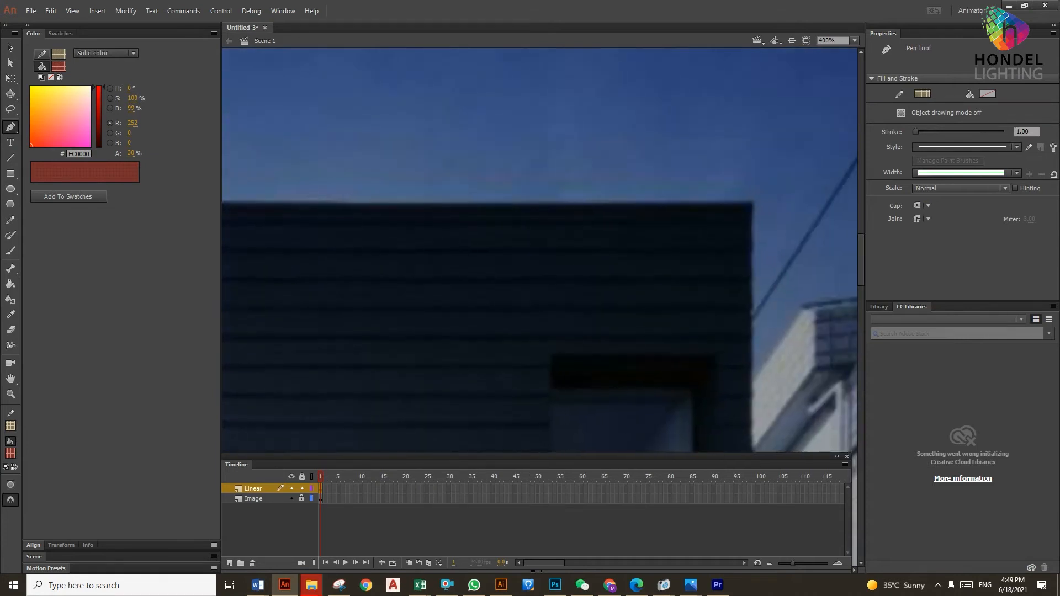
pyautogui.moveTo(223, 248); pyautogui.dragTo(750, 249)
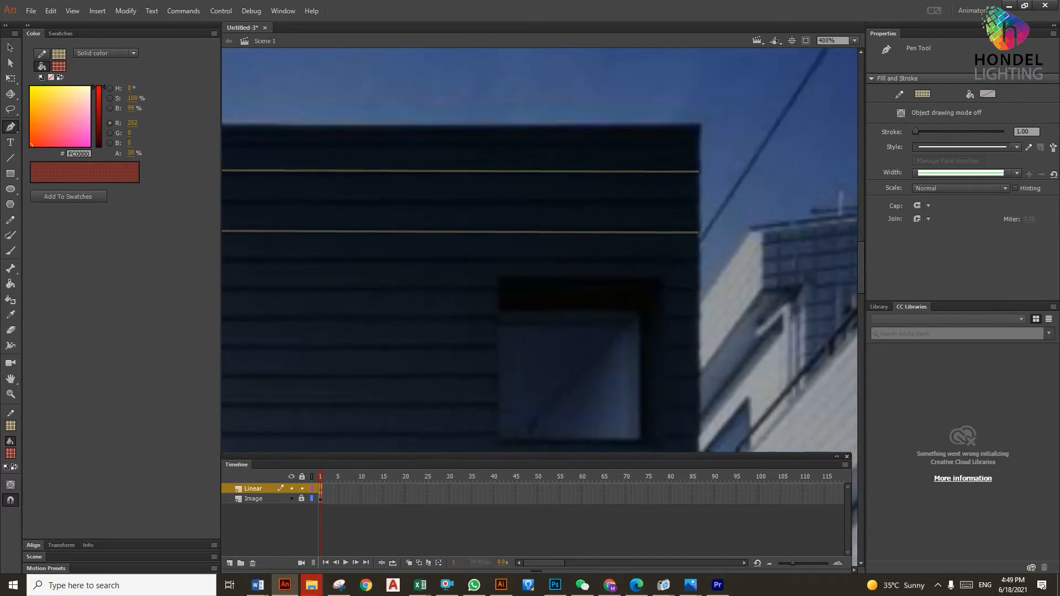
pyautogui.moveTo(223, 291); pyautogui.dragTo(497, 291)
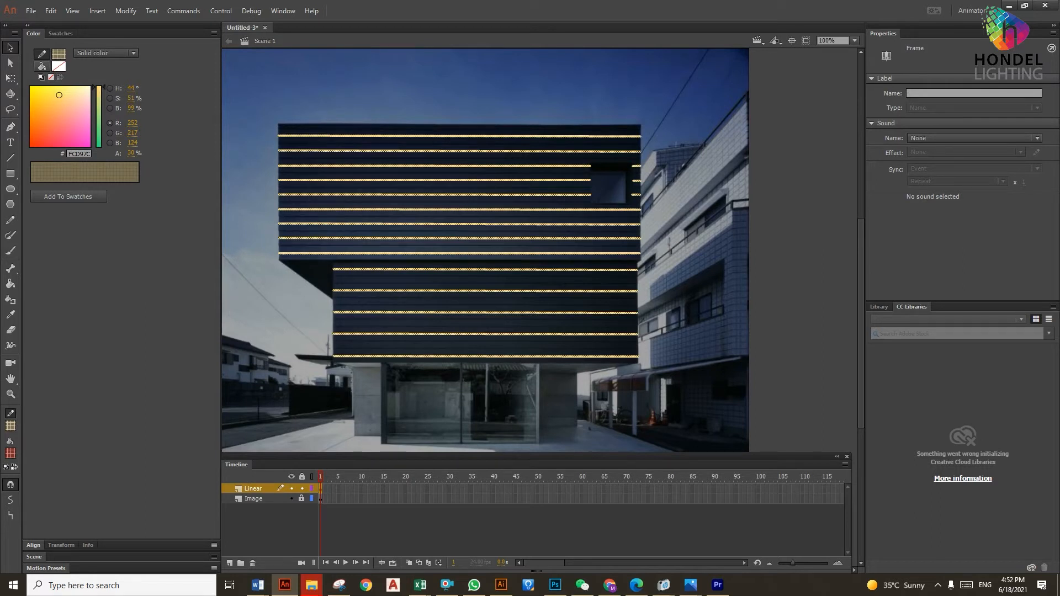
# Convert the facade lines to fills, then expand those fills by 2 px.
pyautogui.click(125, 11)
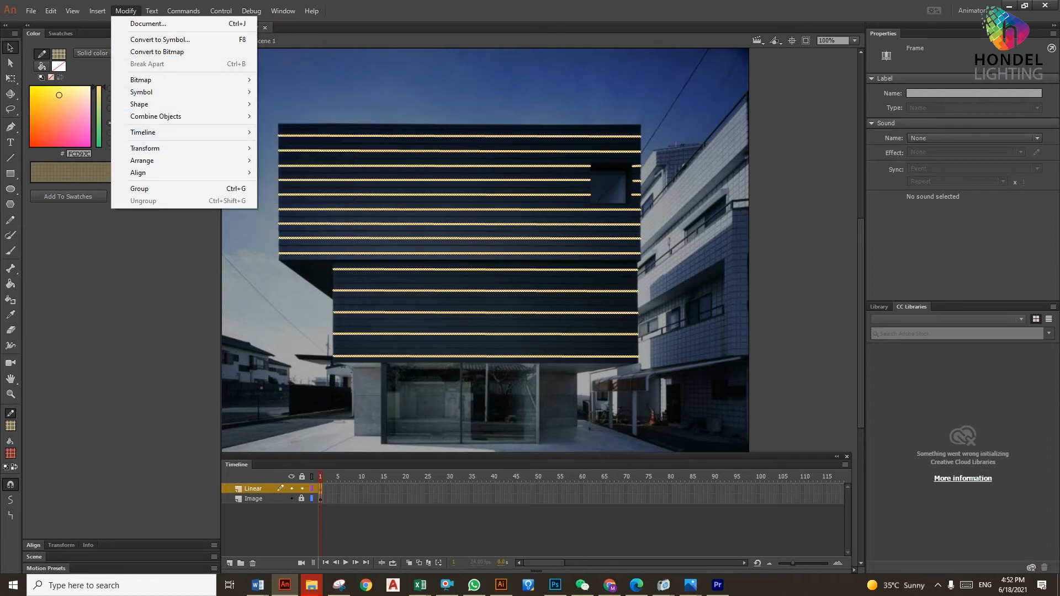
pyautogui.moveTo(156, 116)
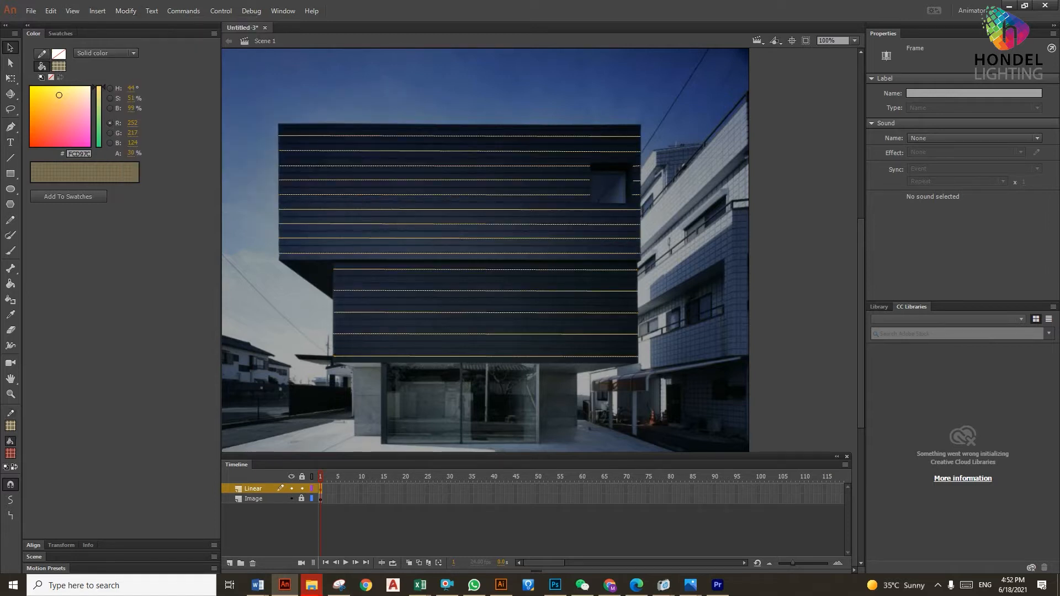
pyautogui.click(125, 11)
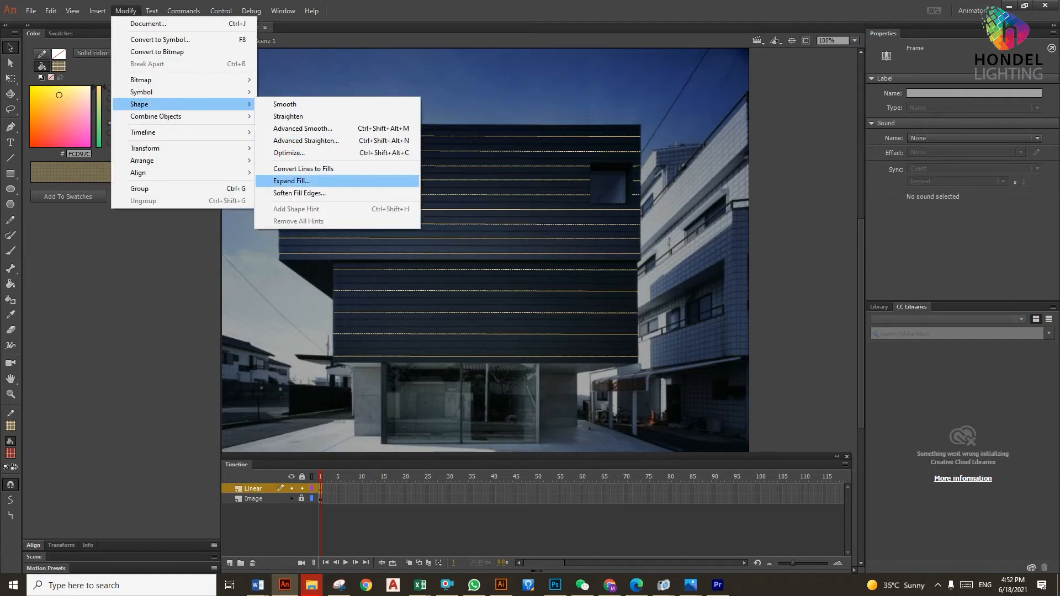
pyautogui.click(291, 181)
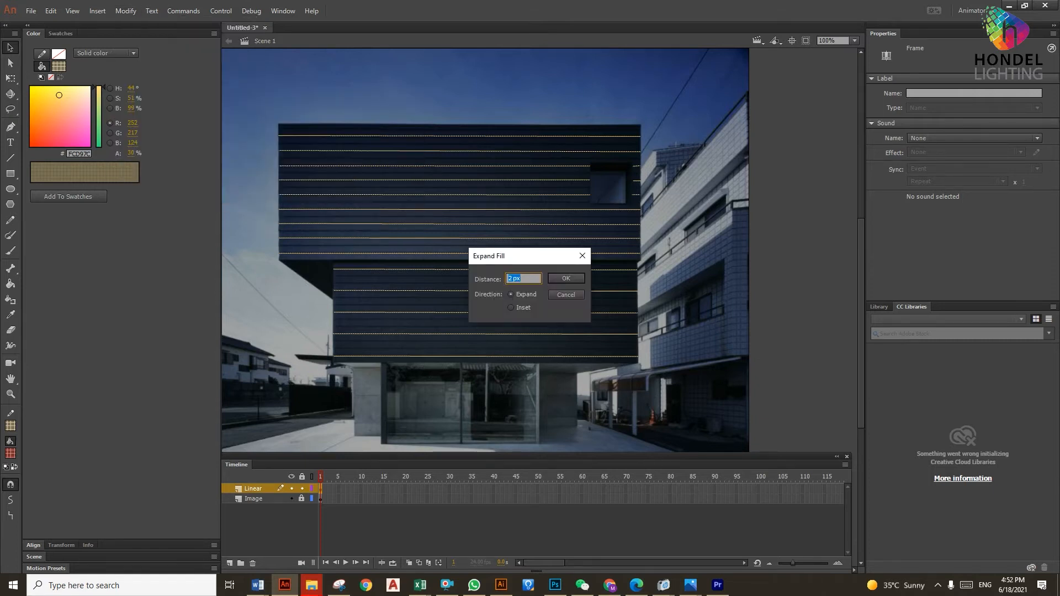
pyautogui.click(565, 278)
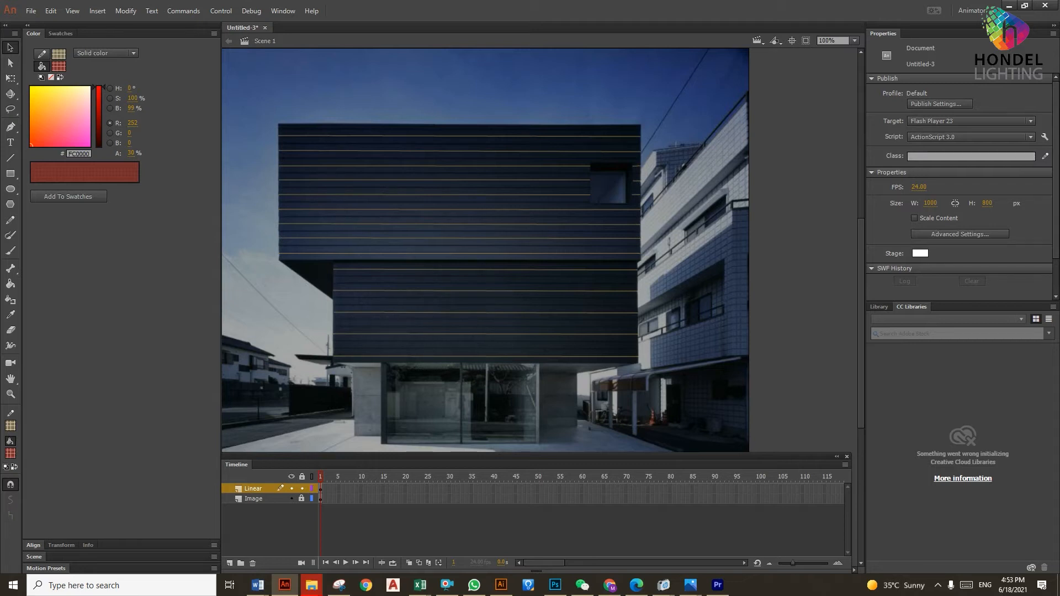
# Add an 'Effect' layer and embed Color Chnage.flv into its timeline.
pyautogui.click(254, 498)
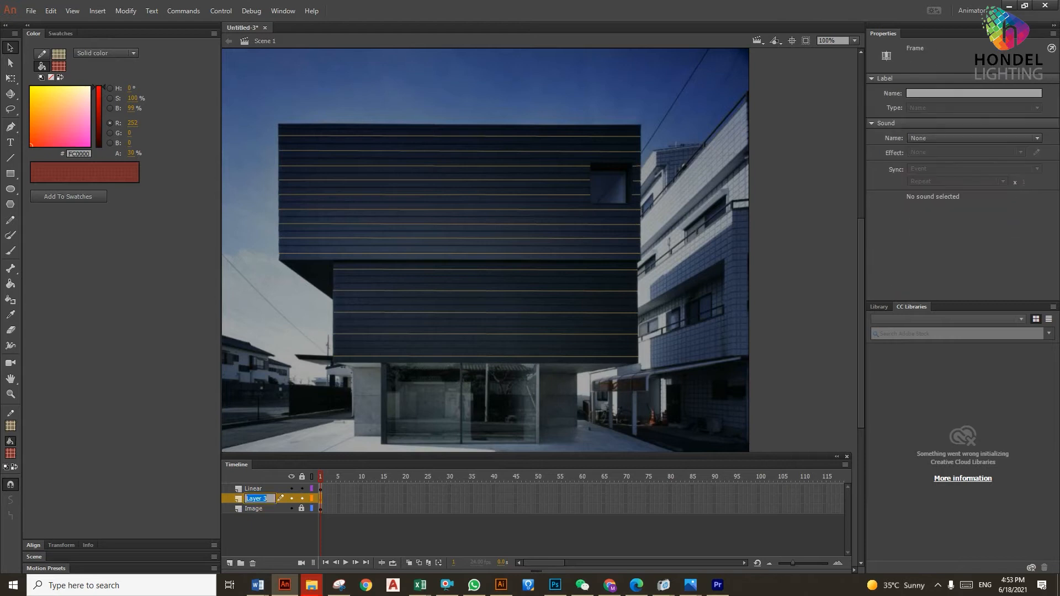
pyautogui.write('Effect')
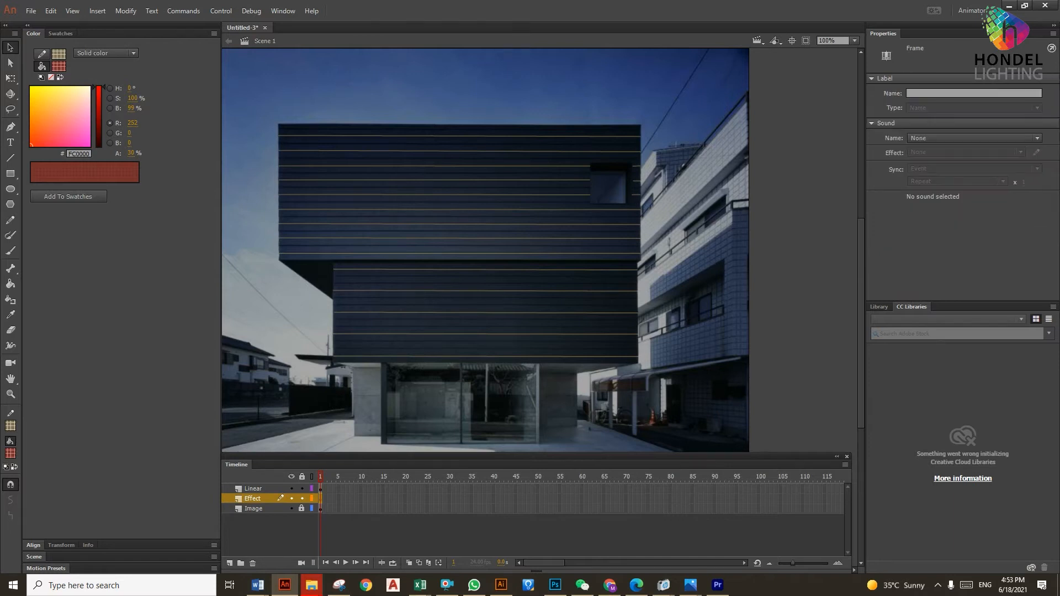
pyautogui.click(30, 11)
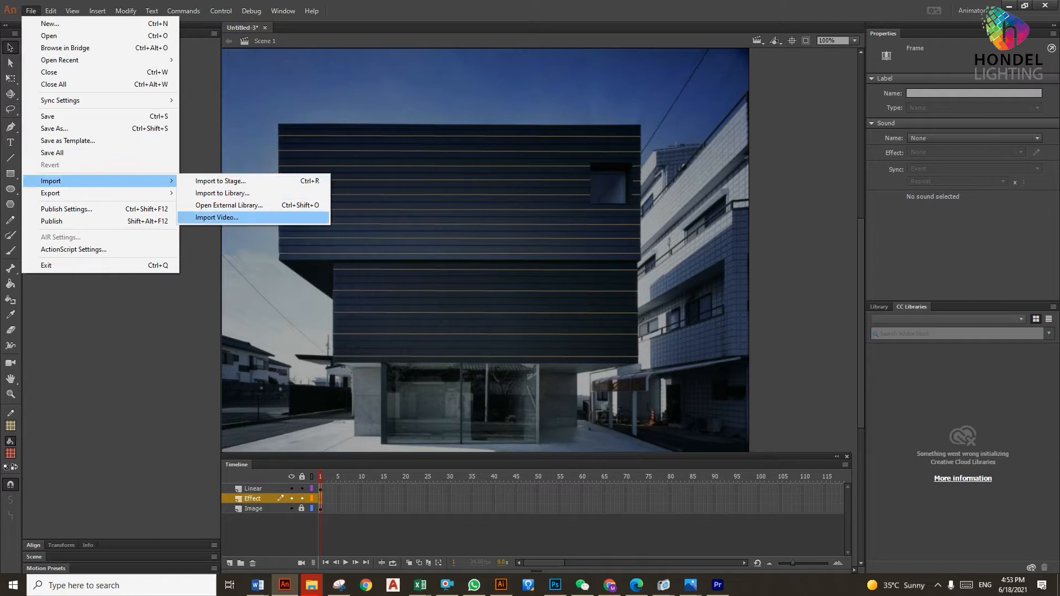
pyautogui.click(217, 216)
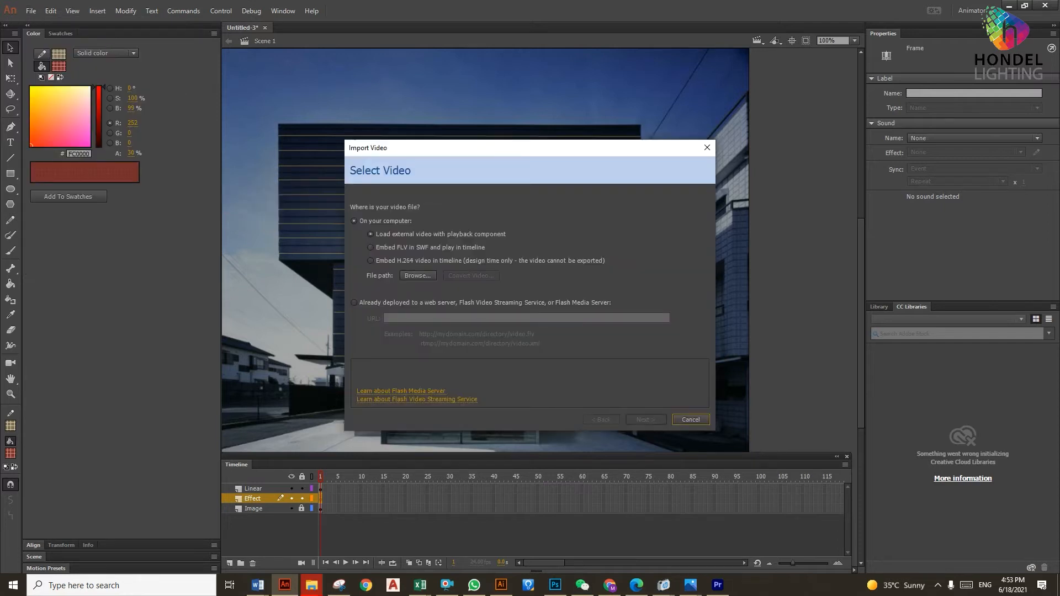
pyautogui.click(417, 275)
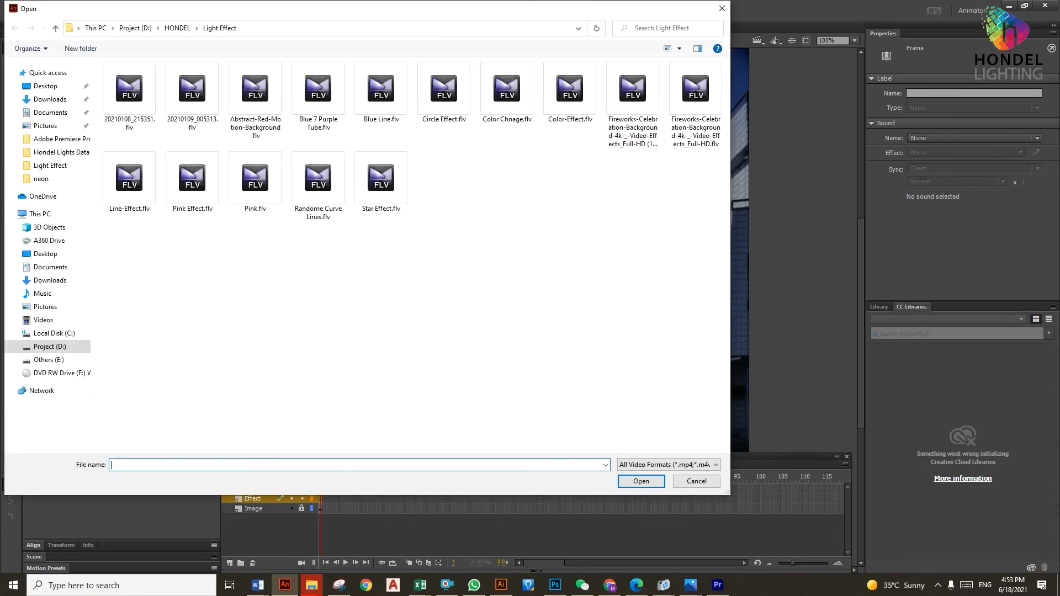
pyautogui.click(505, 88)
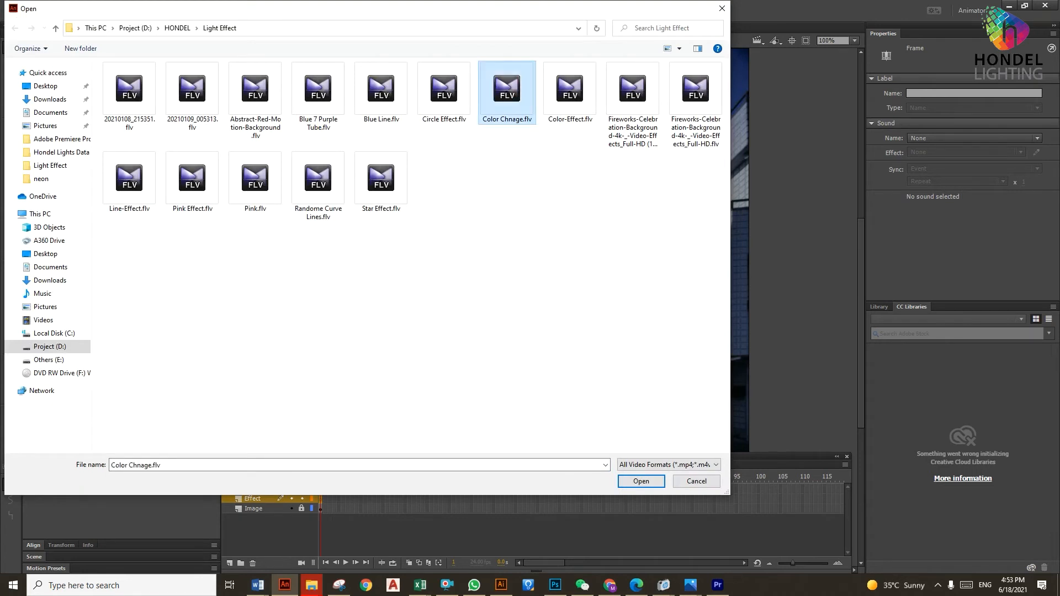
pyautogui.click(639, 480)
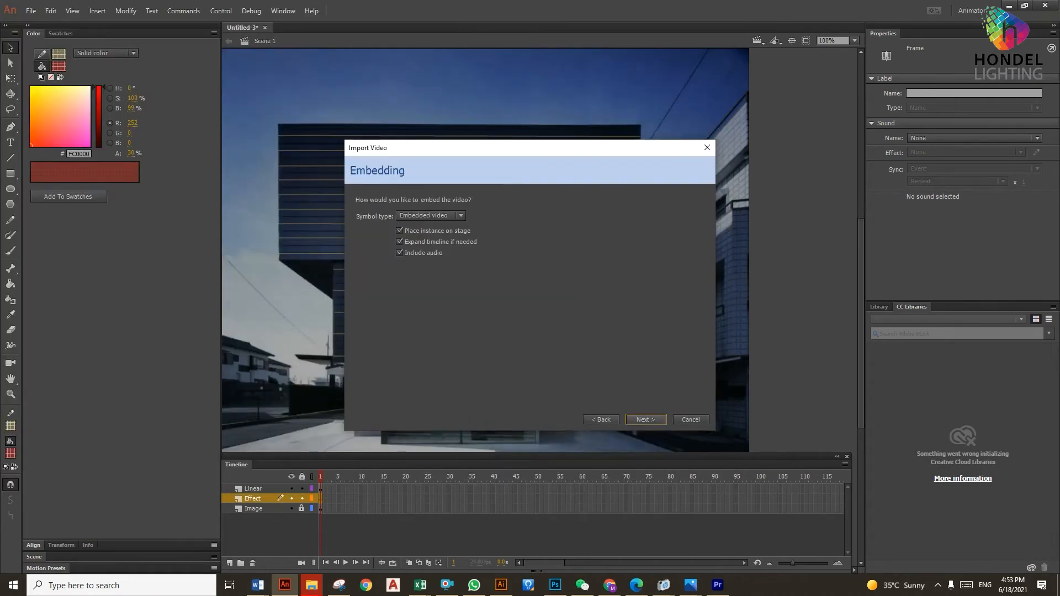
pyautogui.click(643, 420)
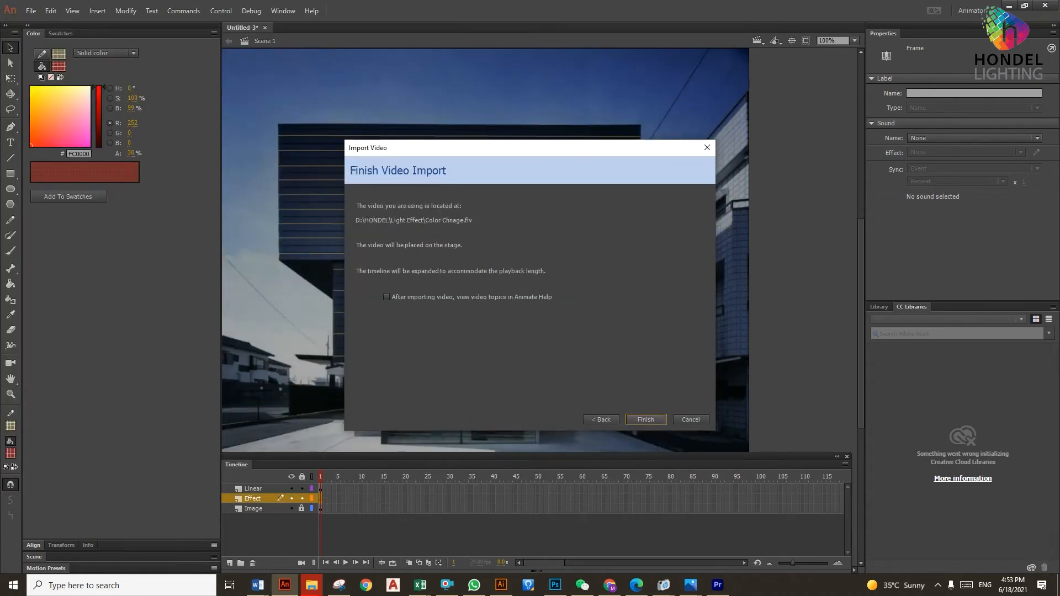
pyautogui.click(644, 419)
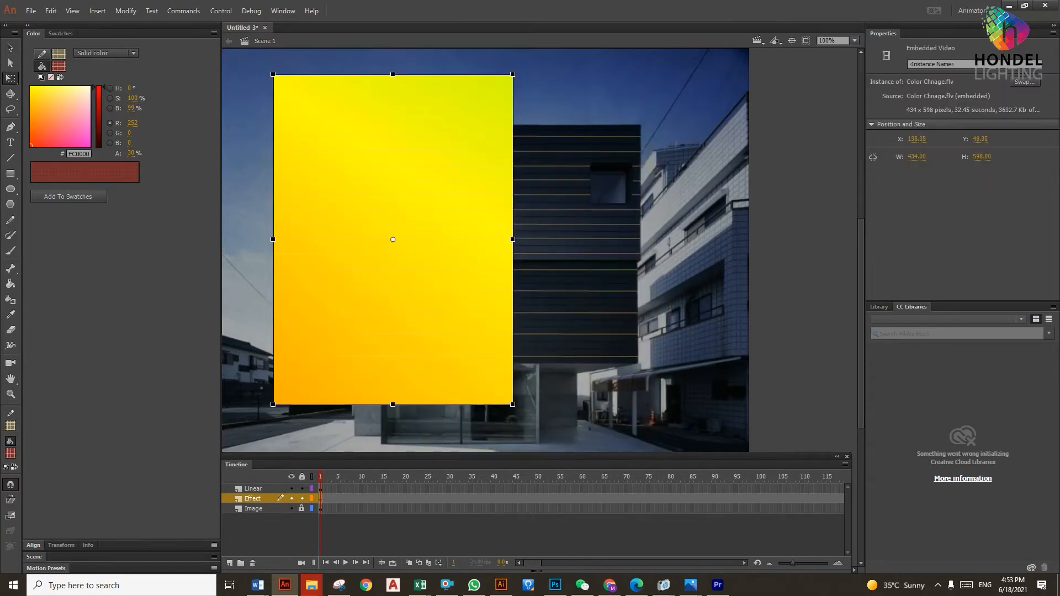
# Widen the Color Chnage video to the facade's right edge and make Linear a mask layer.
pyautogui.moveTo(512, 238); pyautogui.dragTo(663, 239)
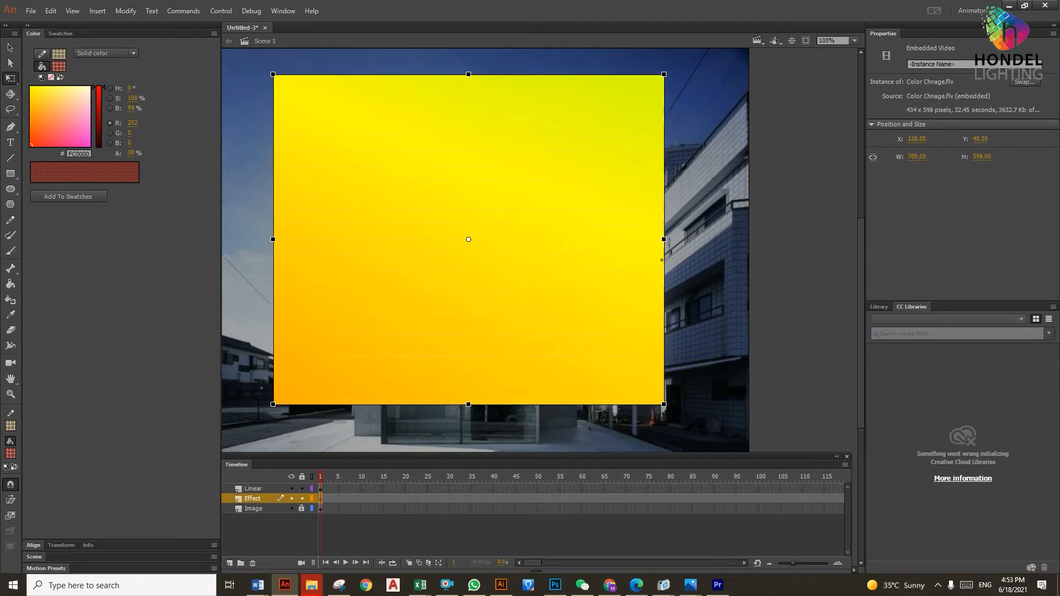
pyautogui.moveTo(662, 239); pyautogui.dragTo(678, 239)
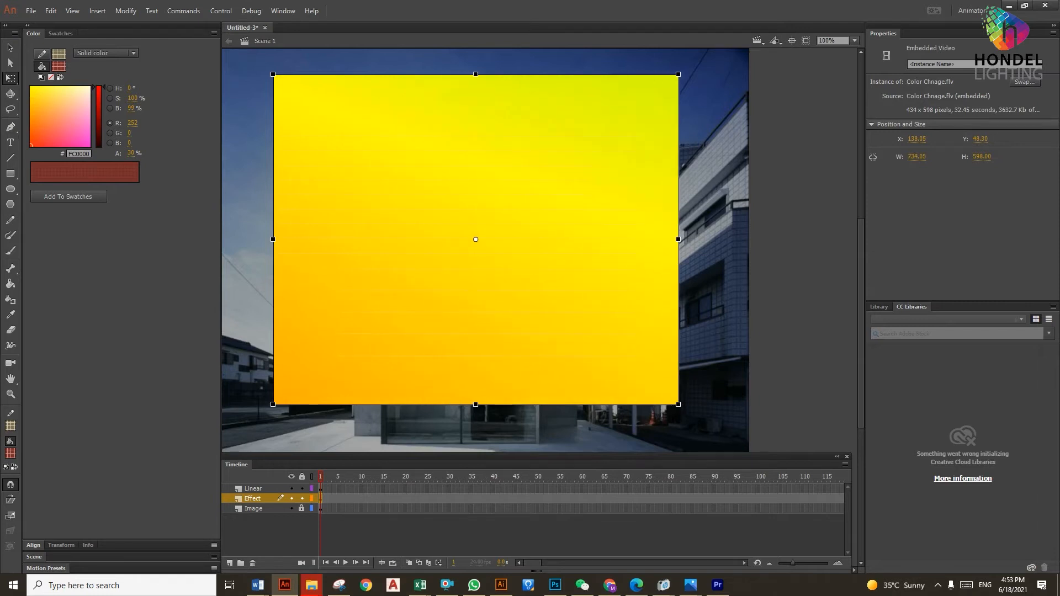
pyautogui.click(253, 488)
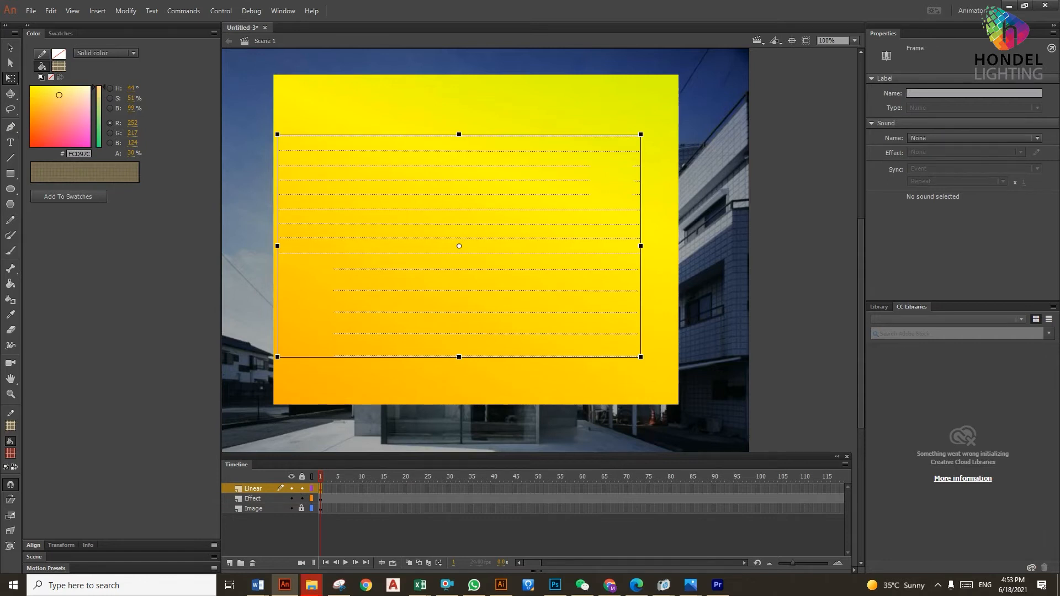
pyautogui.rightClick(253, 488)
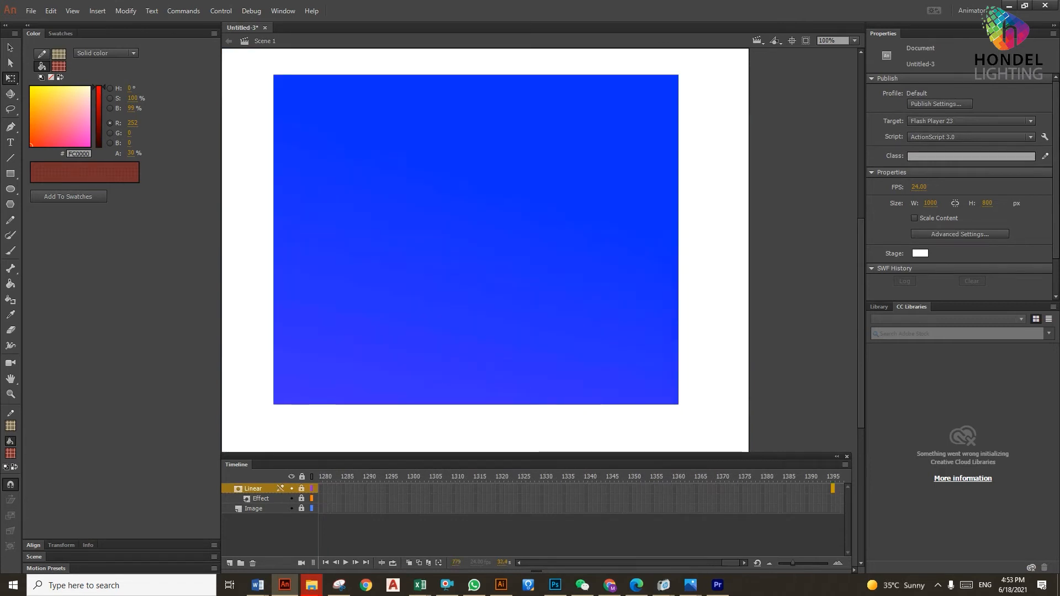
# Extend the Image layer with a keyframe at the video's end, then preview the colour-cycling strips.
pyautogui.rightClick(253, 508)
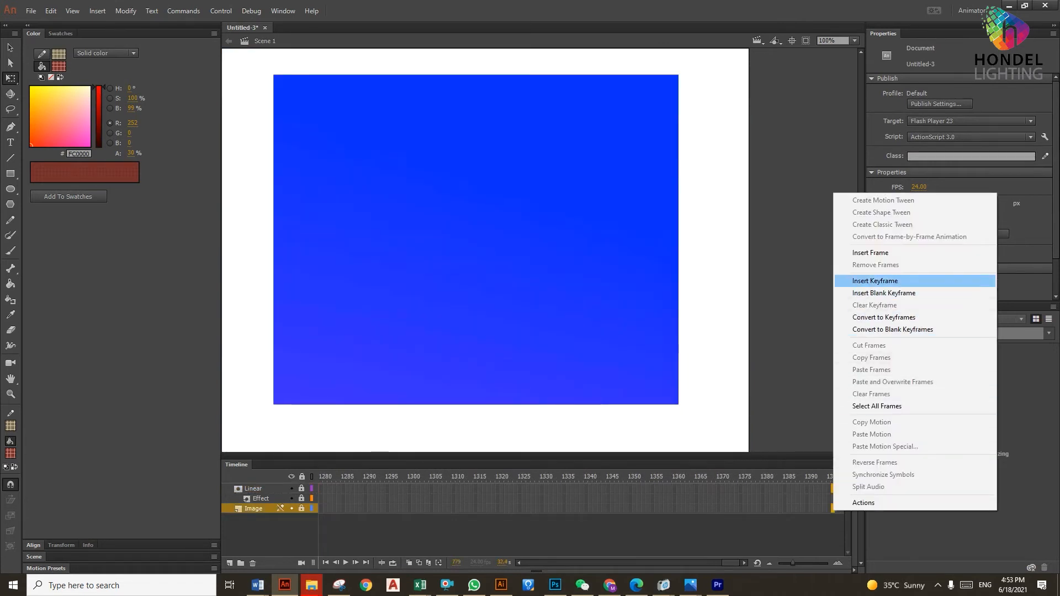
pyautogui.click(874, 280)
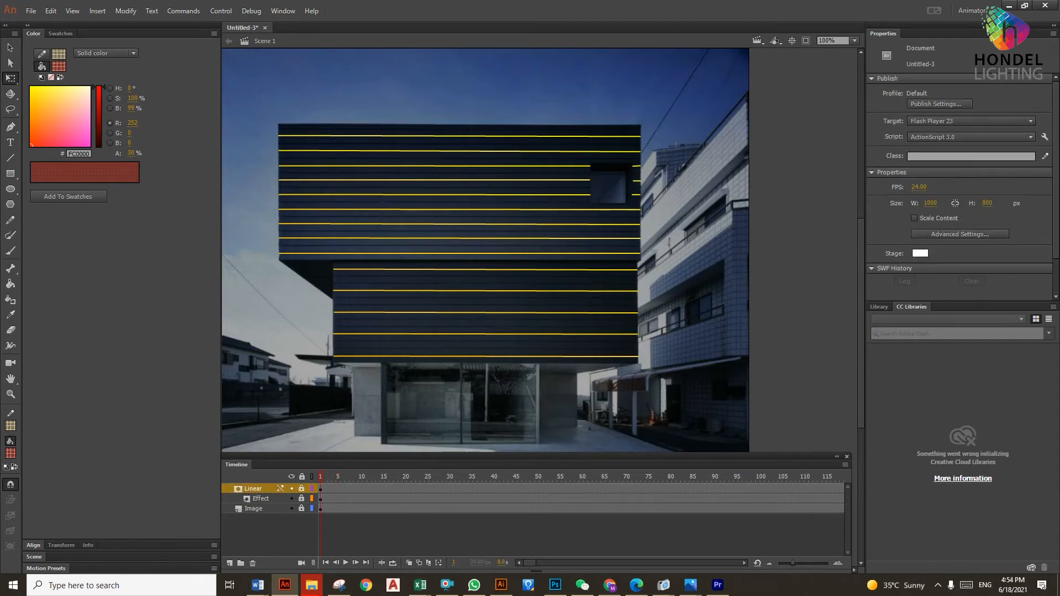
pyautogui.click(344, 562)
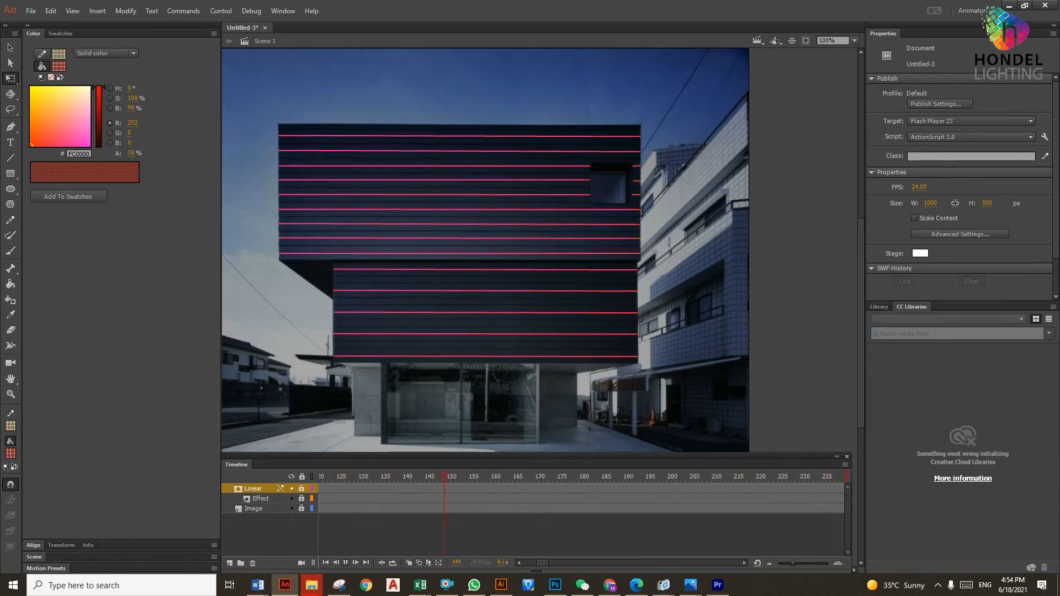
pyautogui.click(629, 475)
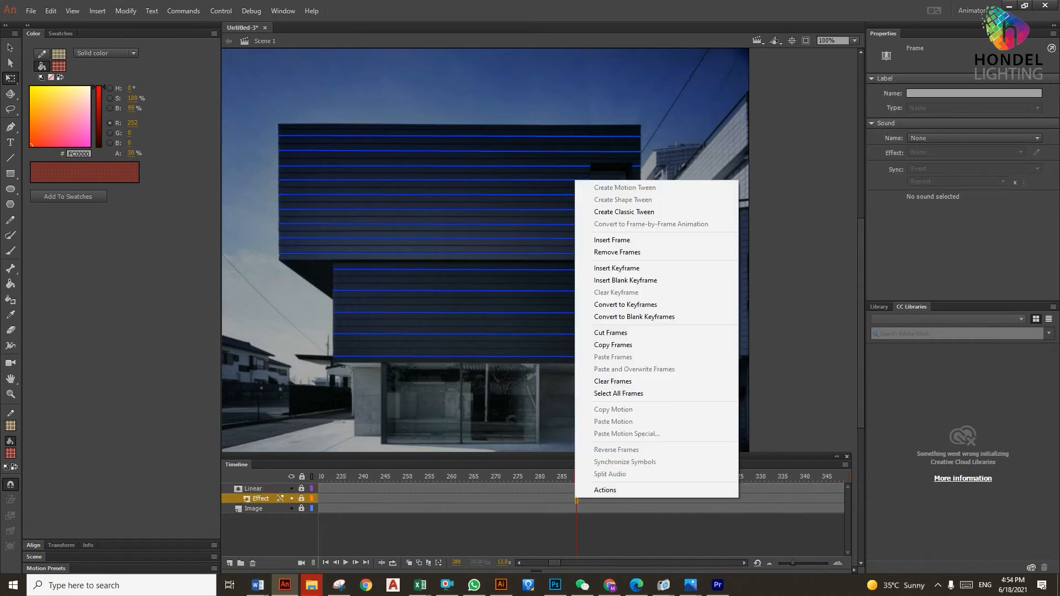
# Insert a keyframe at frame 289 on Effect and import Circle Effect.flv for embedding.
pyautogui.click(611, 239)
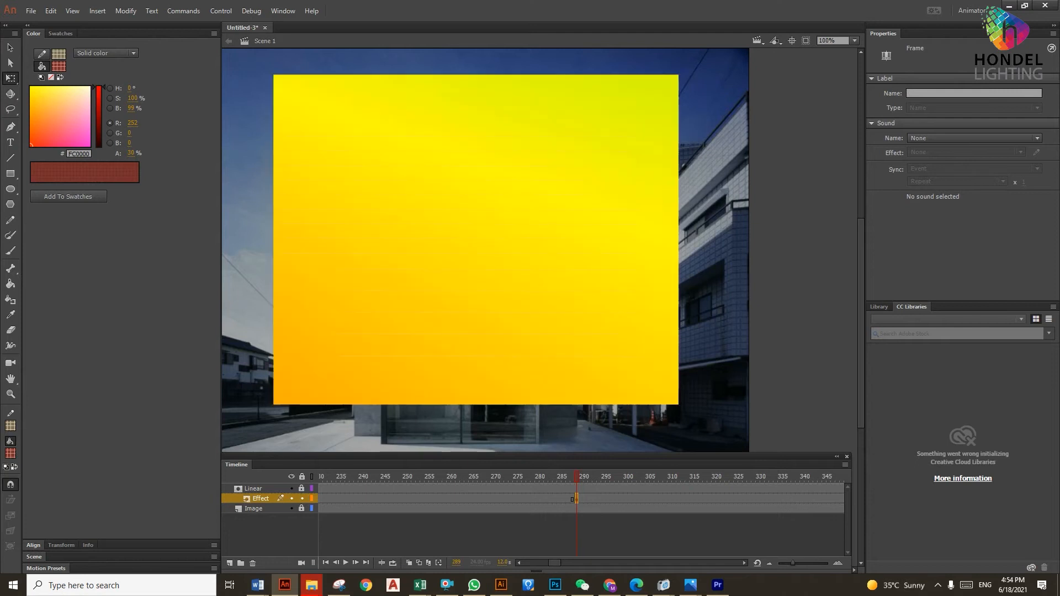
pyautogui.click(475, 239)
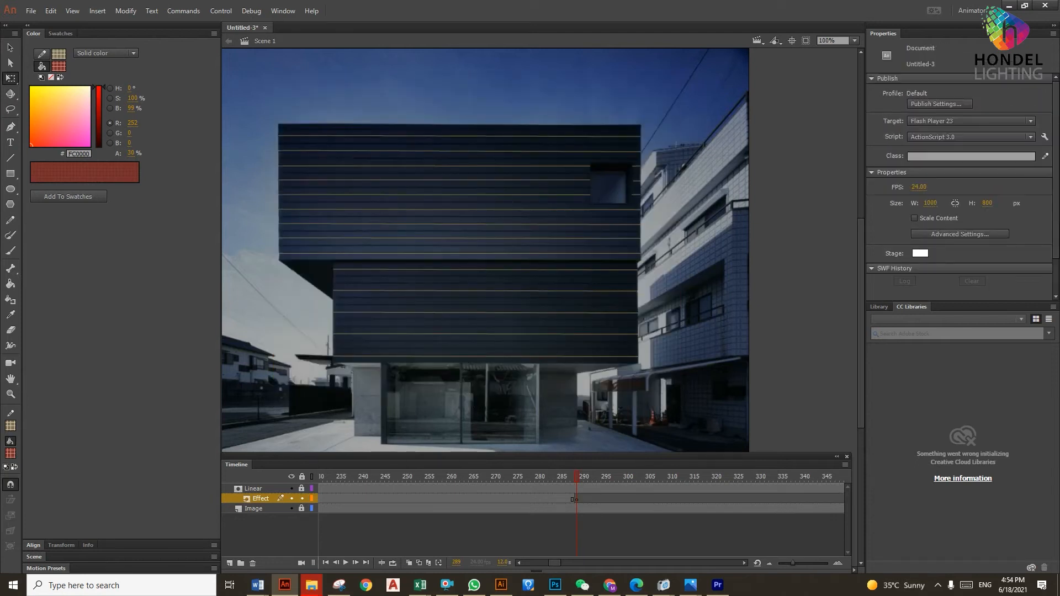
pyautogui.click(31, 9)
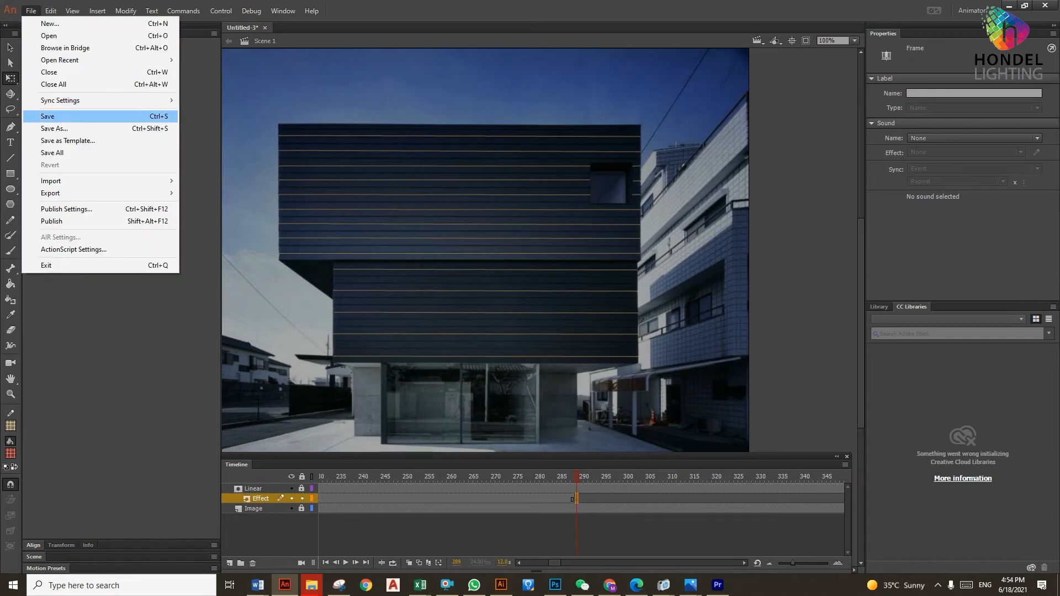
pyautogui.moveTo(51, 180)
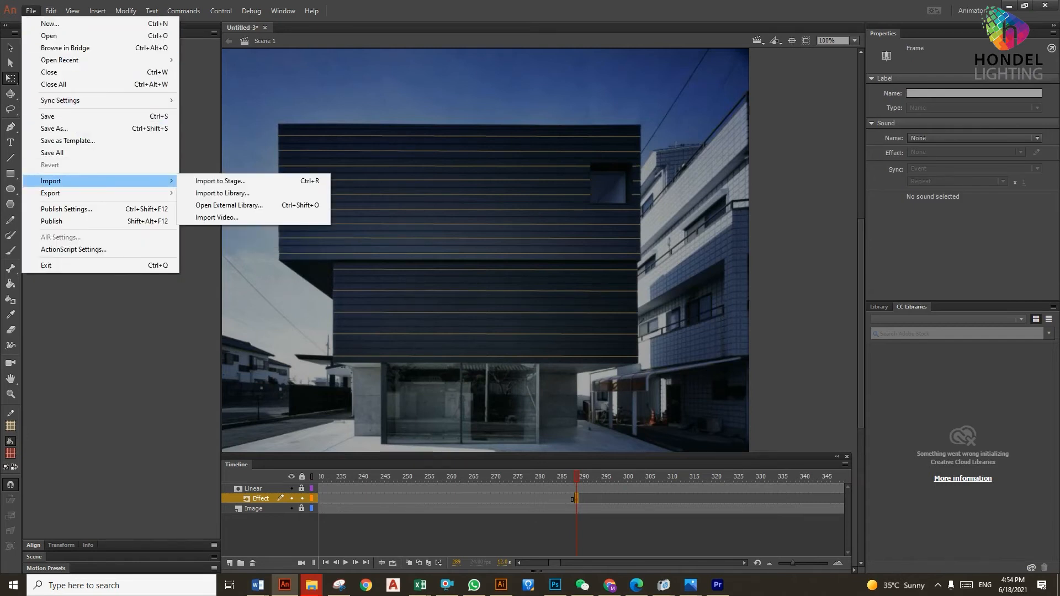
pyautogui.click(217, 217)
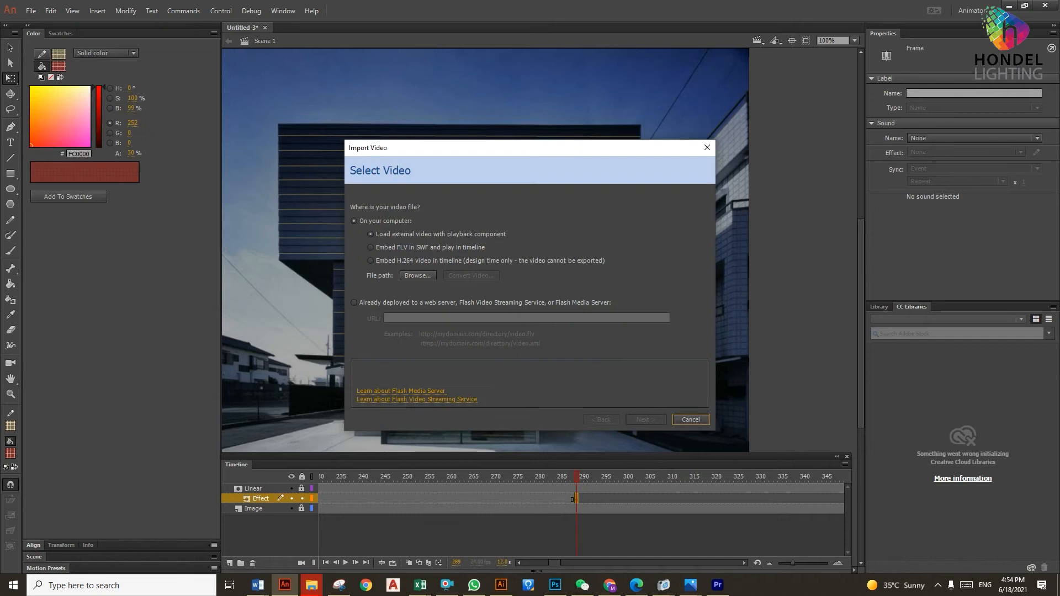
pyautogui.click(417, 275)
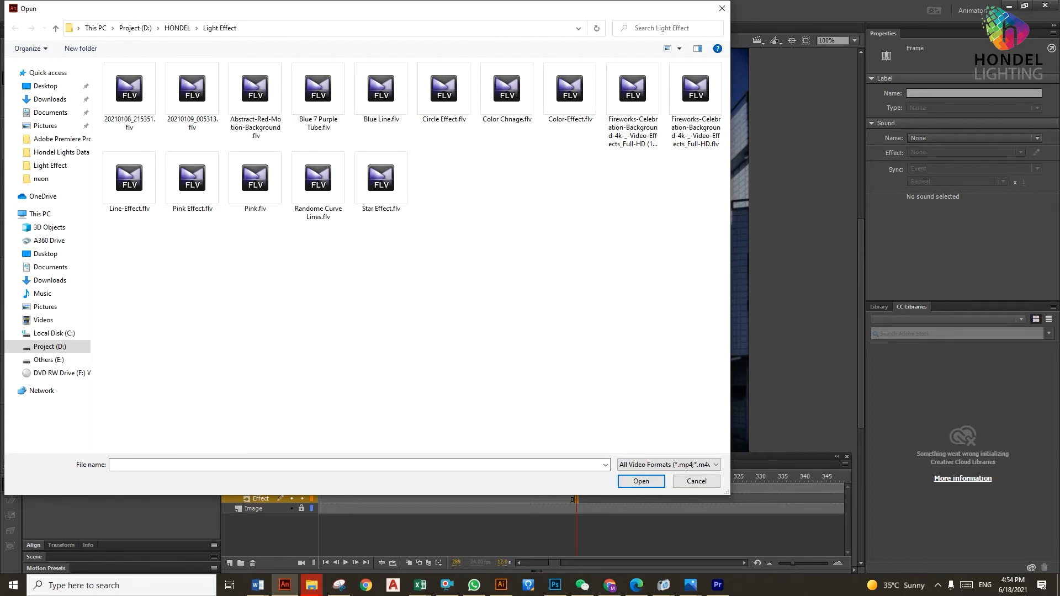
pyautogui.click(442, 88)
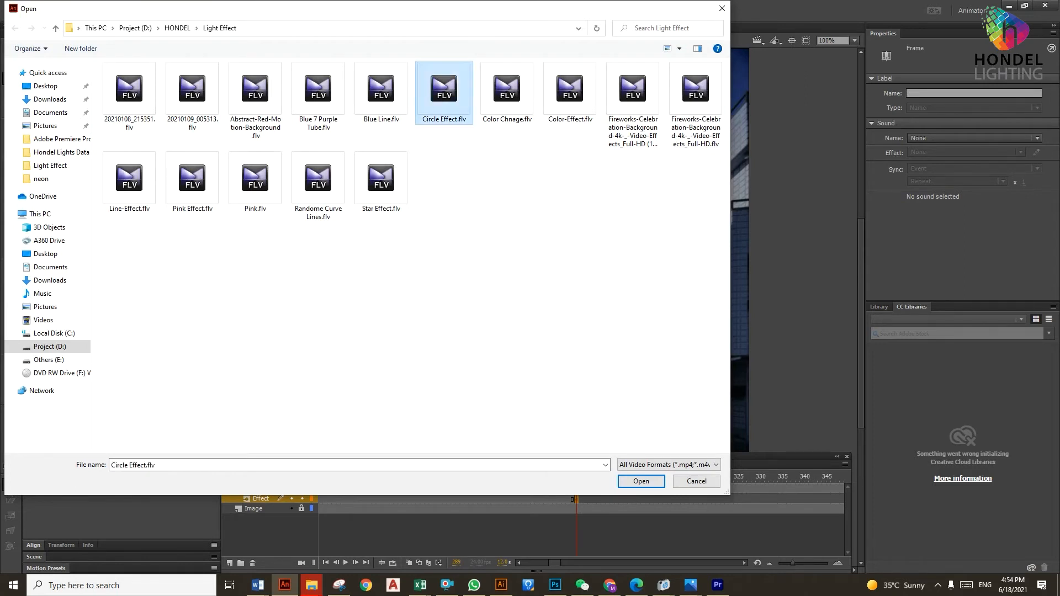
pyautogui.click(639, 481)
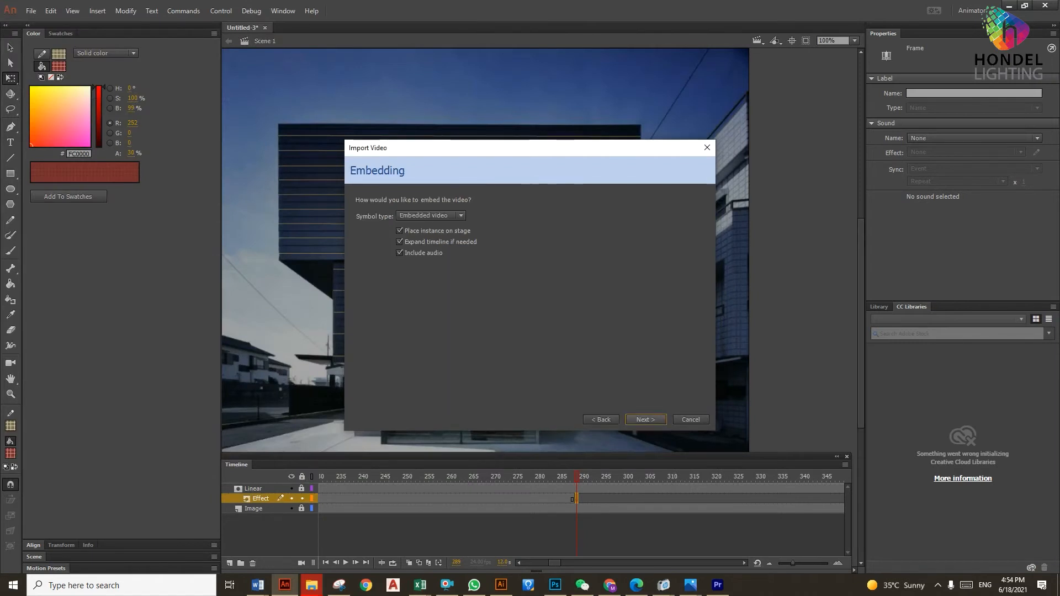
pyautogui.click(644, 419)
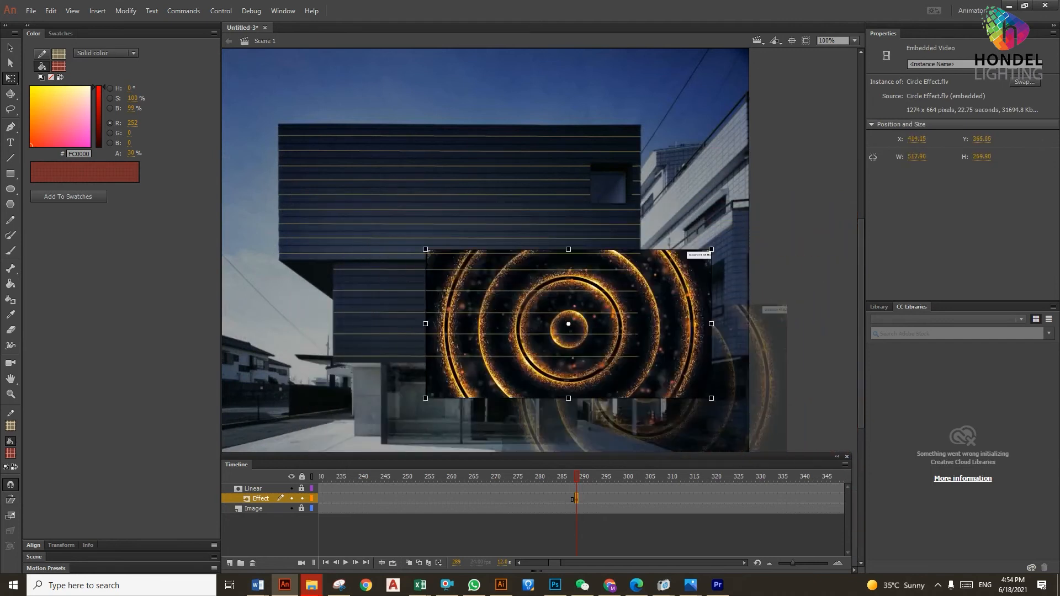
# Move the Circle Effect video onto the upper facade and enlarge it.
pyautogui.moveTo(568, 323); pyautogui.dragTo(465, 212)
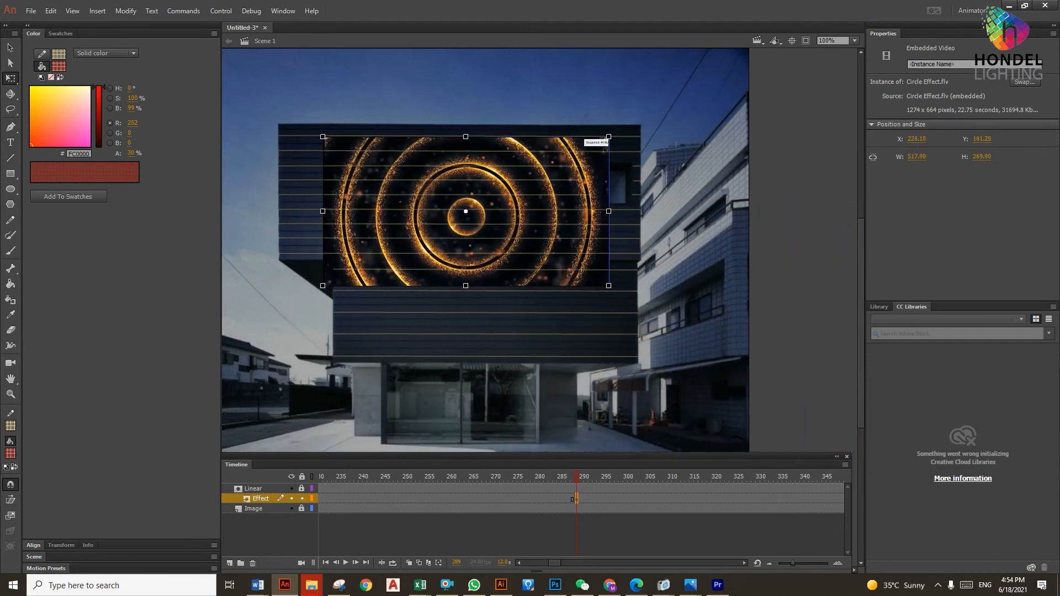
pyautogui.moveTo(608, 285); pyautogui.dragTo(656, 371)
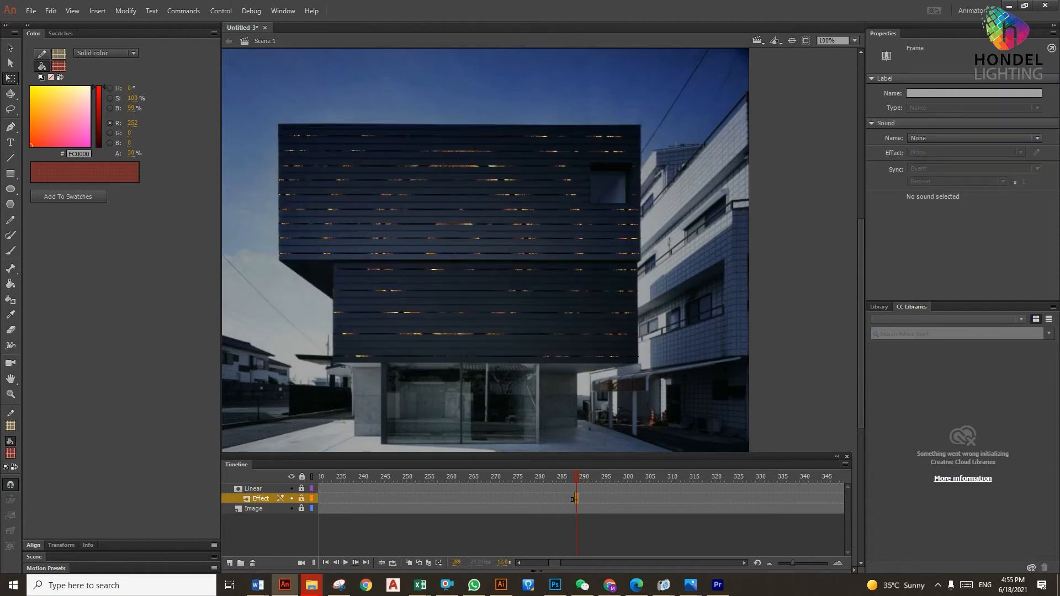
pyautogui.click(345, 562)
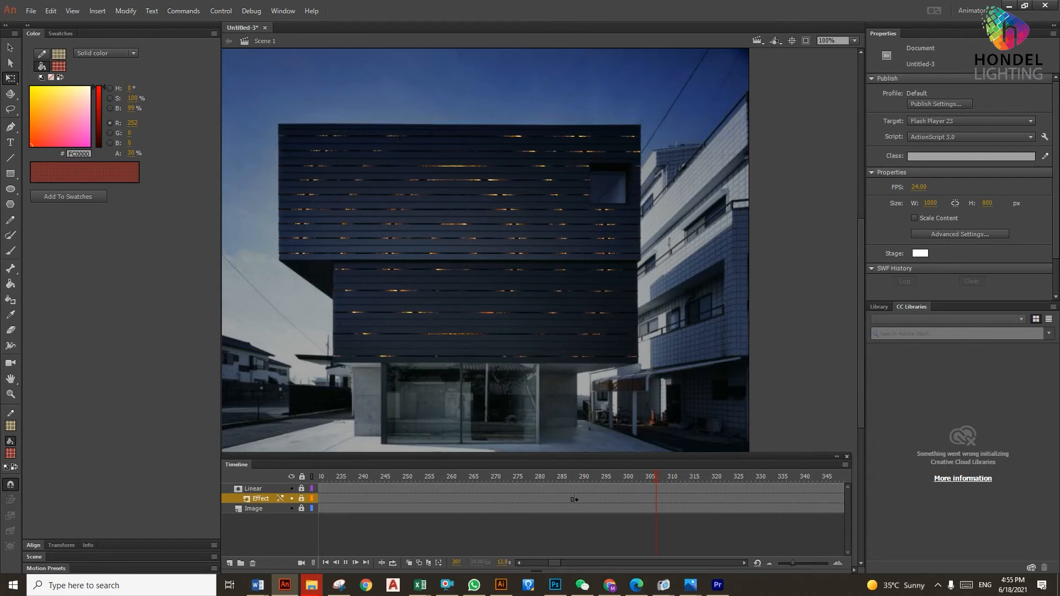
pyautogui.click(365, 562)
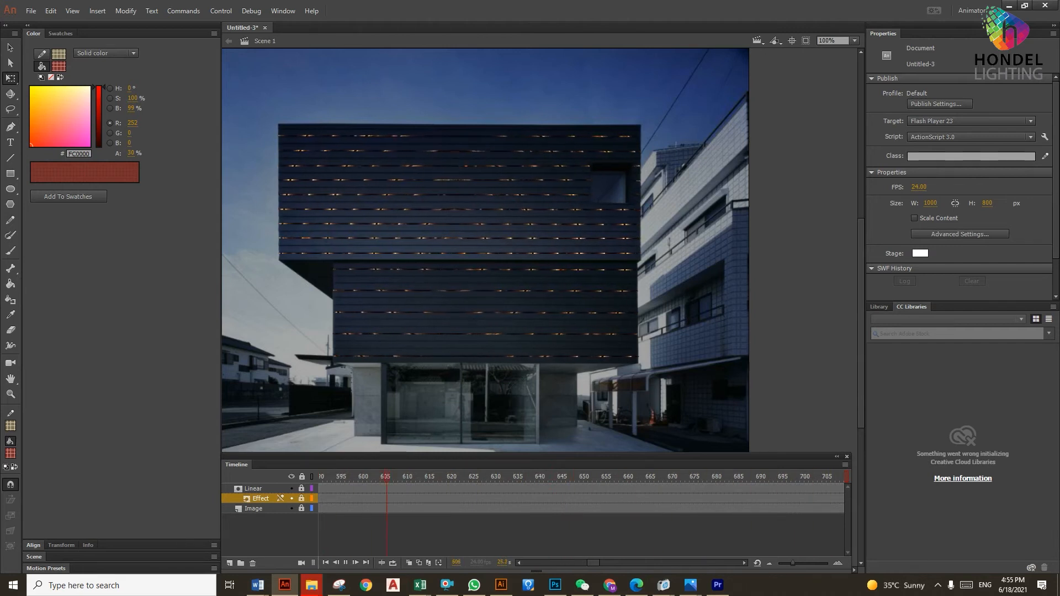
pyautogui.click(566, 476)
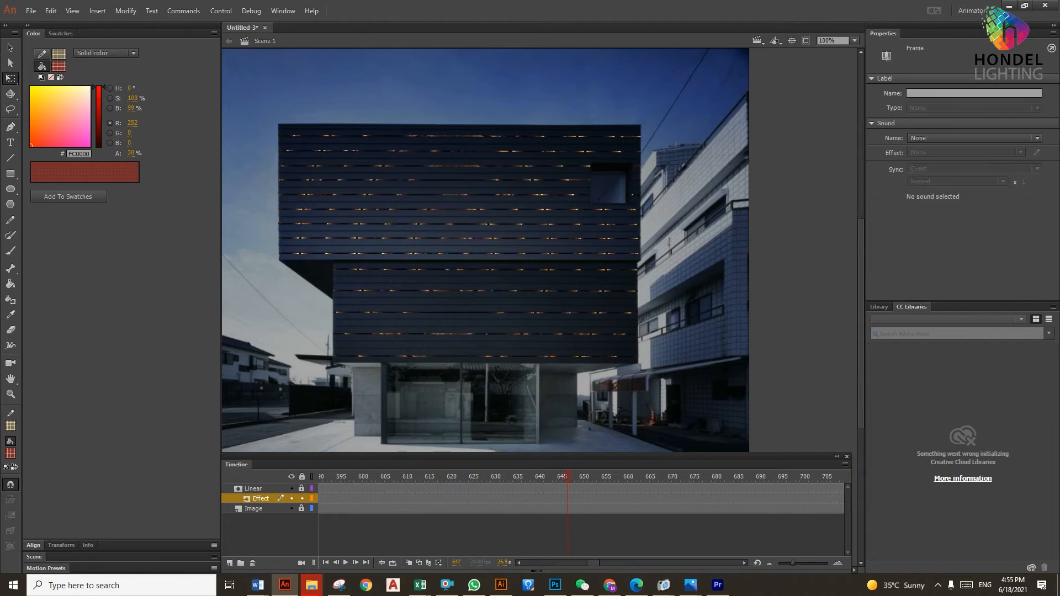
# Insert a keyframe at frame 647 on Effect, select it, and bring up the import options.
pyautogui.rightClick(568, 487)
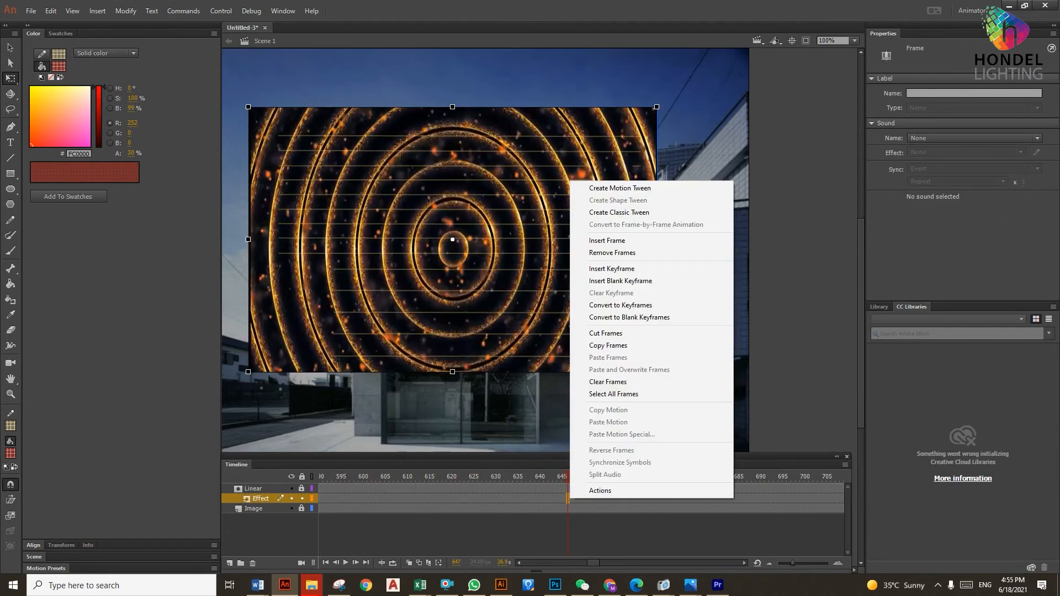
pyautogui.click(606, 241)
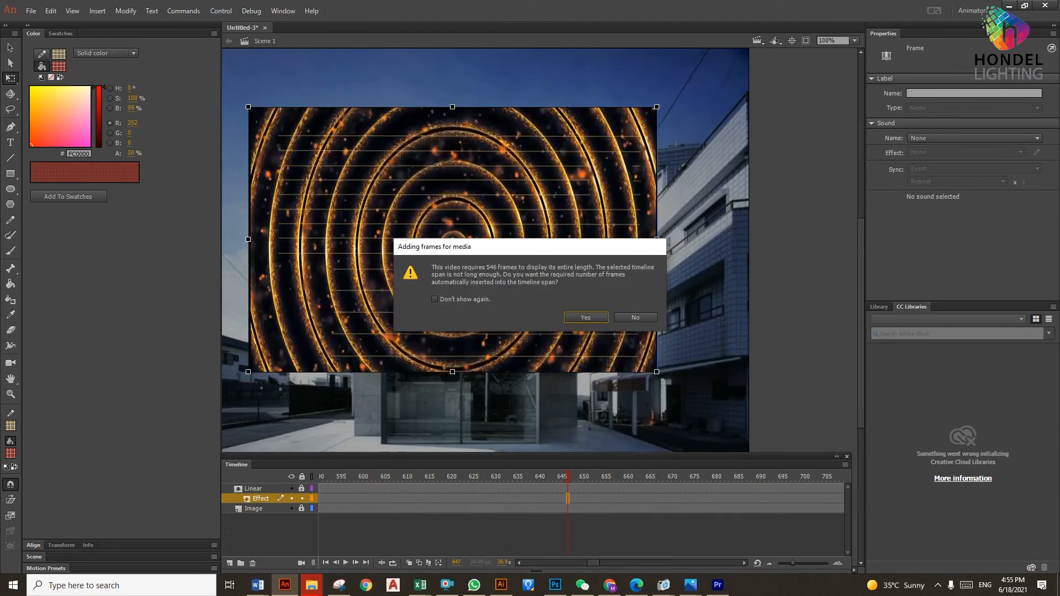
pyautogui.click(634, 317)
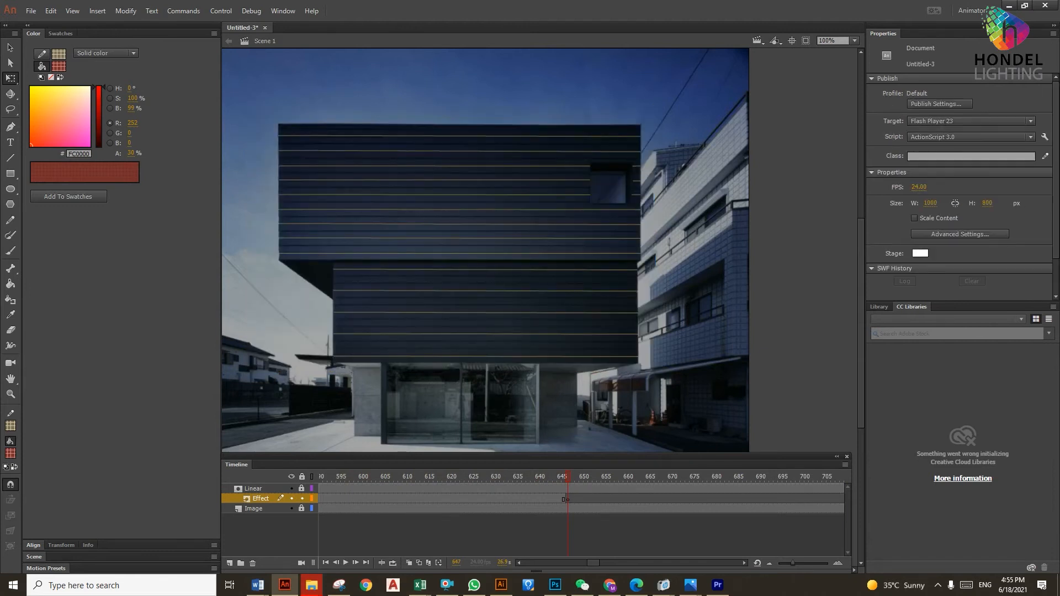
pyautogui.click(564, 499)
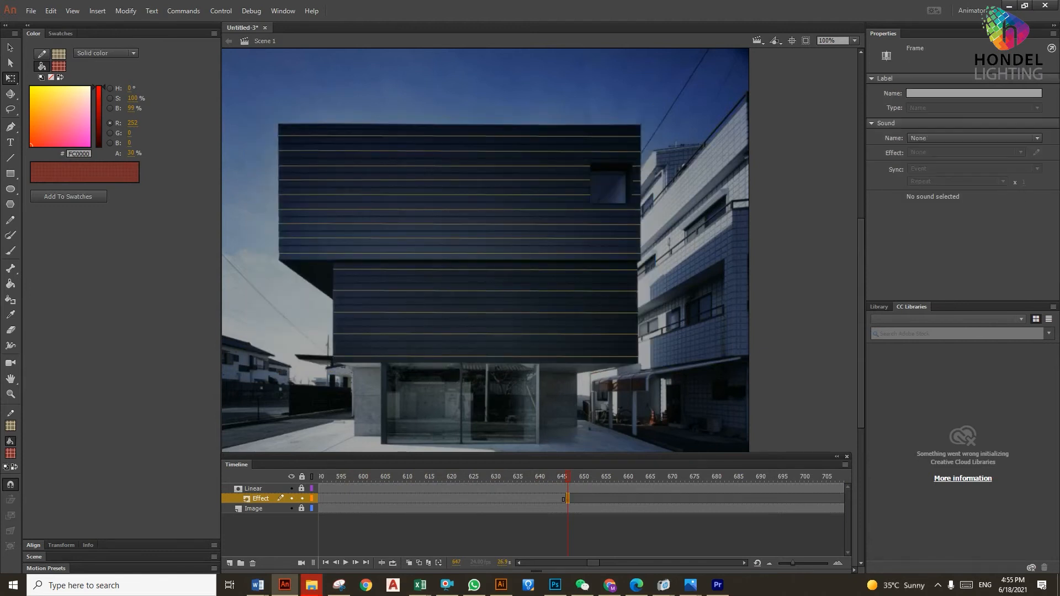
pyautogui.click(30, 11)
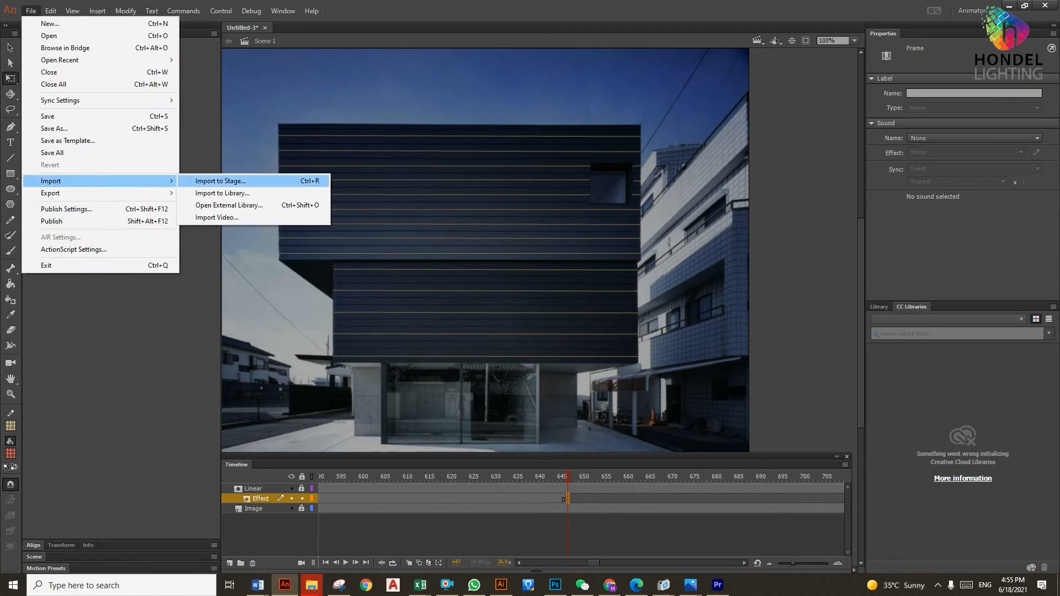
# Import Abstract-Red-Motion-Background.flv and embed it in the SWF on the Effect layer.
pyautogui.click(216, 217)
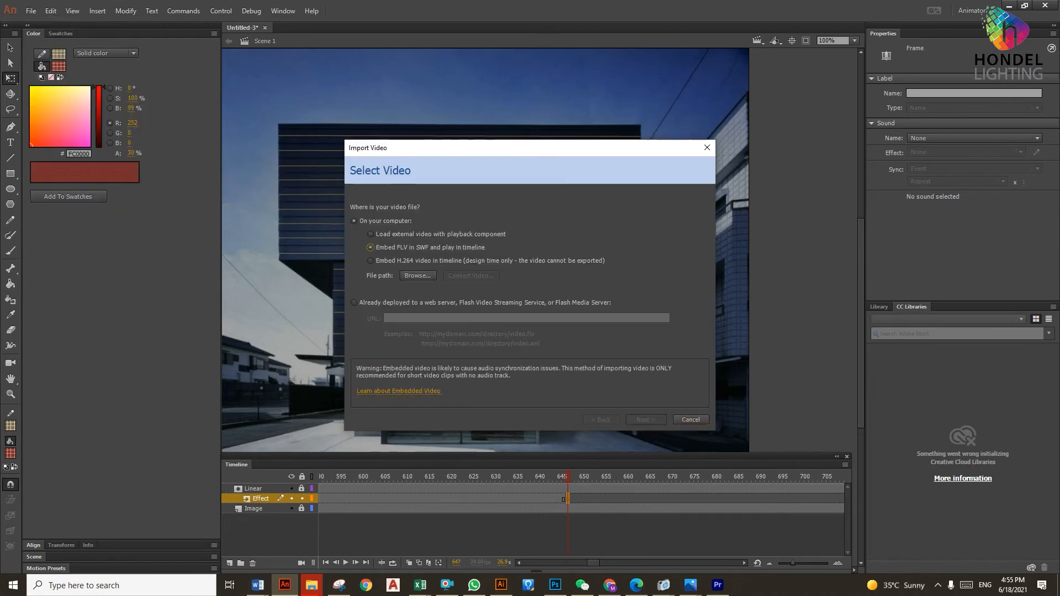
pyautogui.click(417, 276)
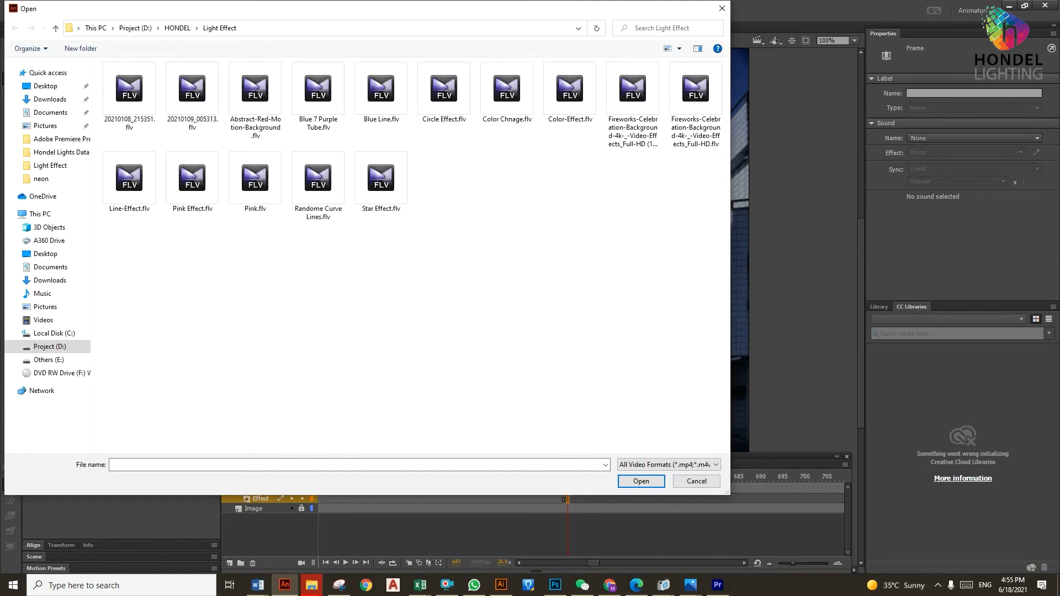
pyautogui.click(639, 481)
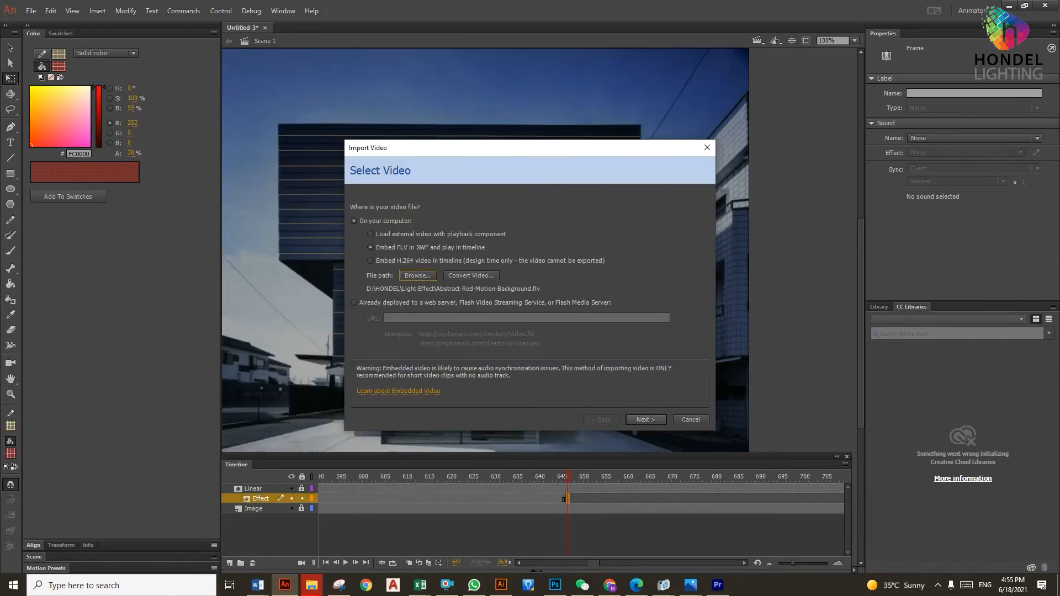
pyautogui.click(645, 419)
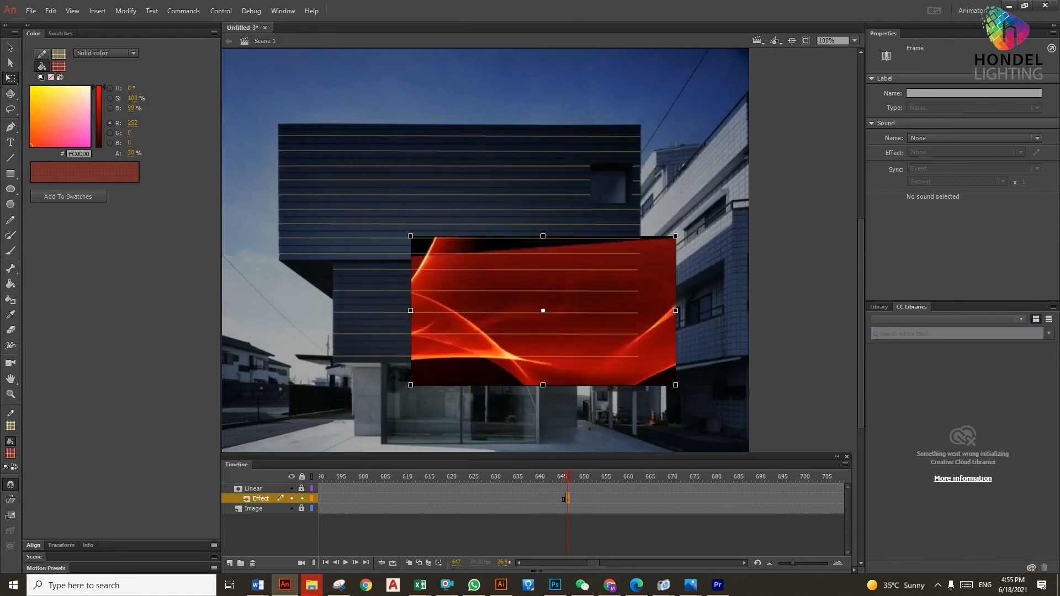
# Move the red video over the upper facade and enlarge it to cover every strip.
pyautogui.moveTo(542, 310); pyautogui.dragTo(399, 195)
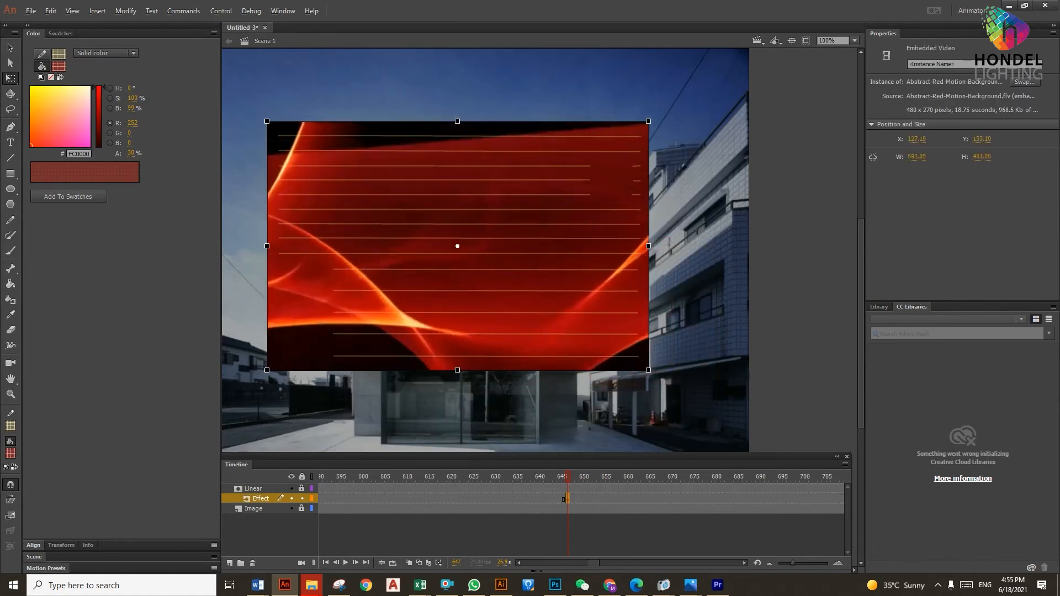
pyautogui.moveTo(647, 370); pyautogui.dragTo(654, 377)
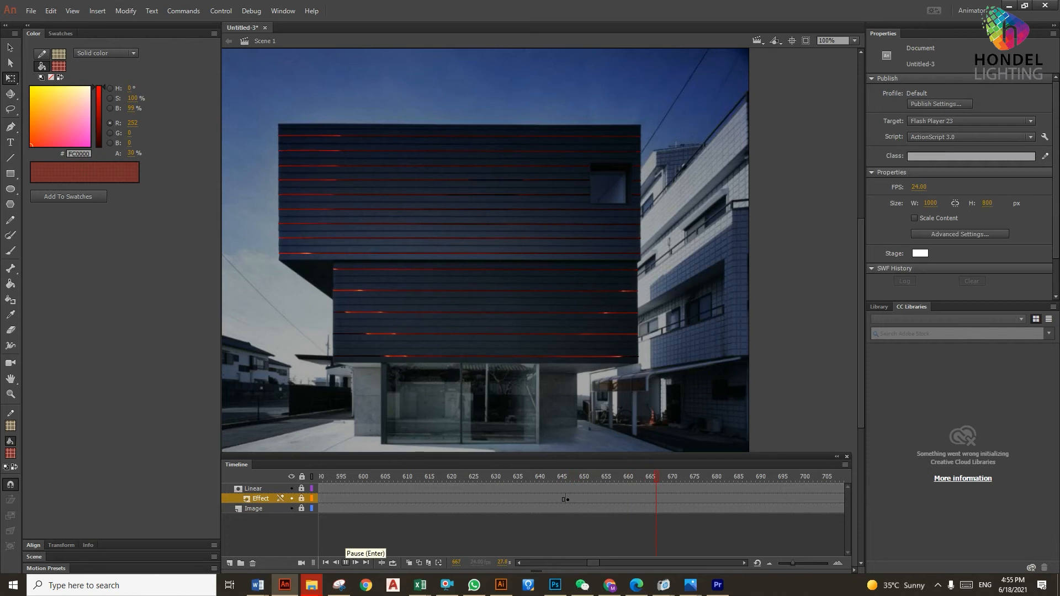
# Play the timeline to preview red glints streaking along the strips up to about frame 1100.
pyautogui.click(355, 562)
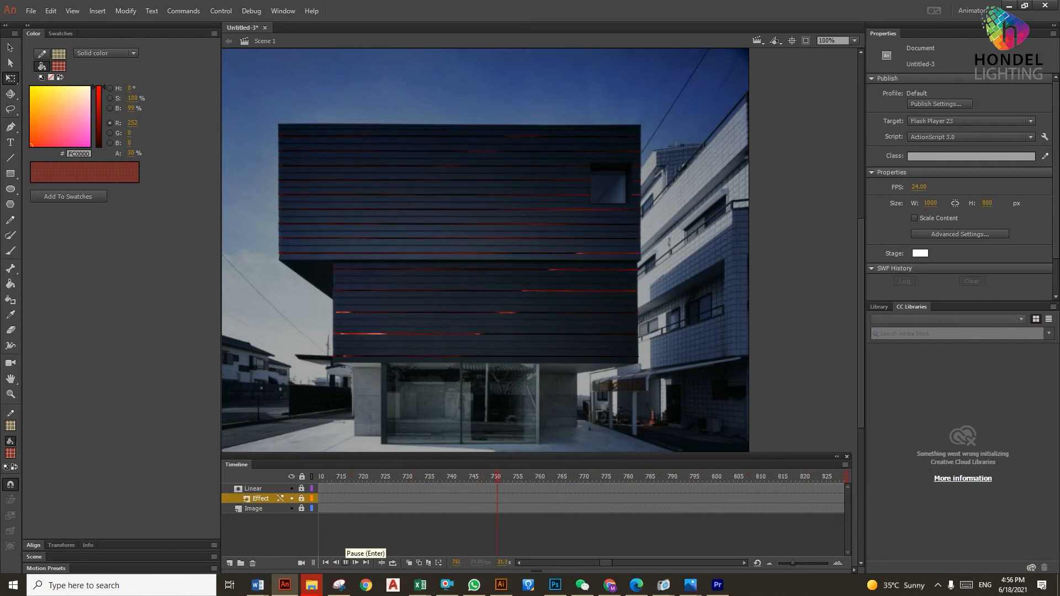
pyautogui.click(355, 562)
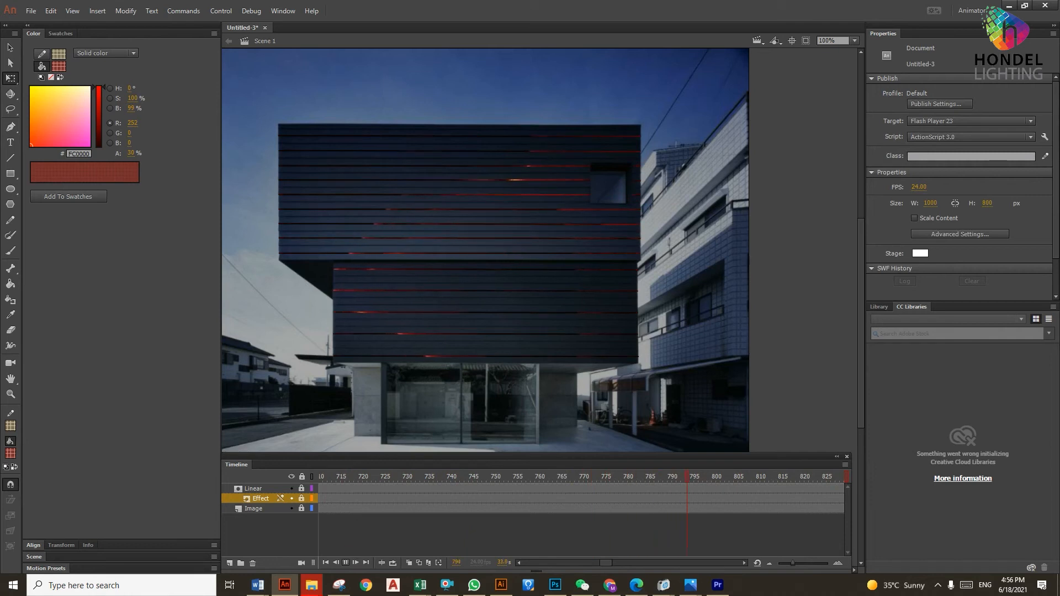
pyautogui.click(345, 562)
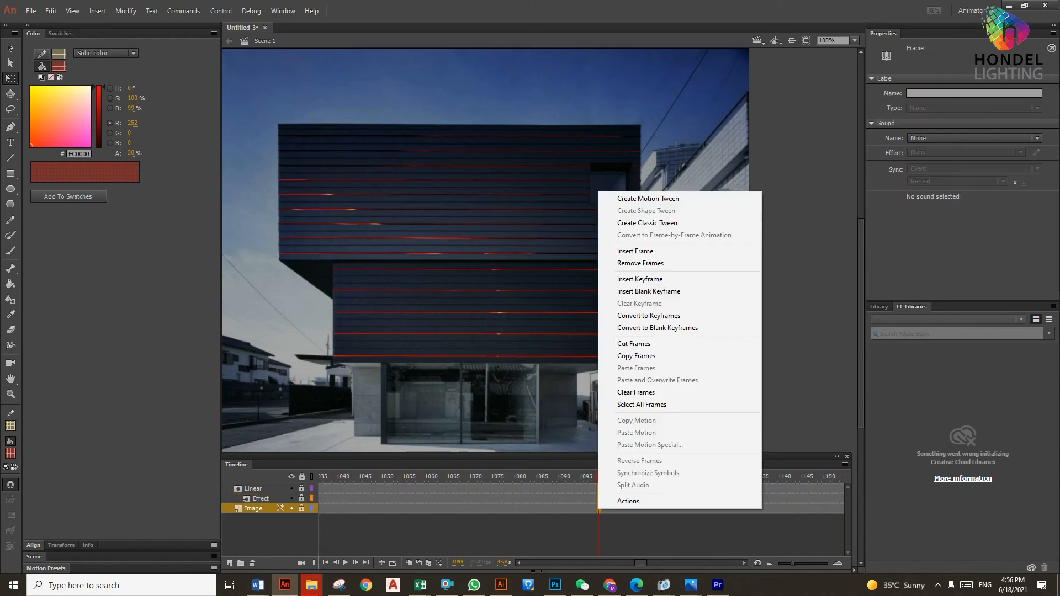
# Insert blank keyframes at frame 1100 on the Image, Effect and Linear layers.
pyautogui.click(635, 251)
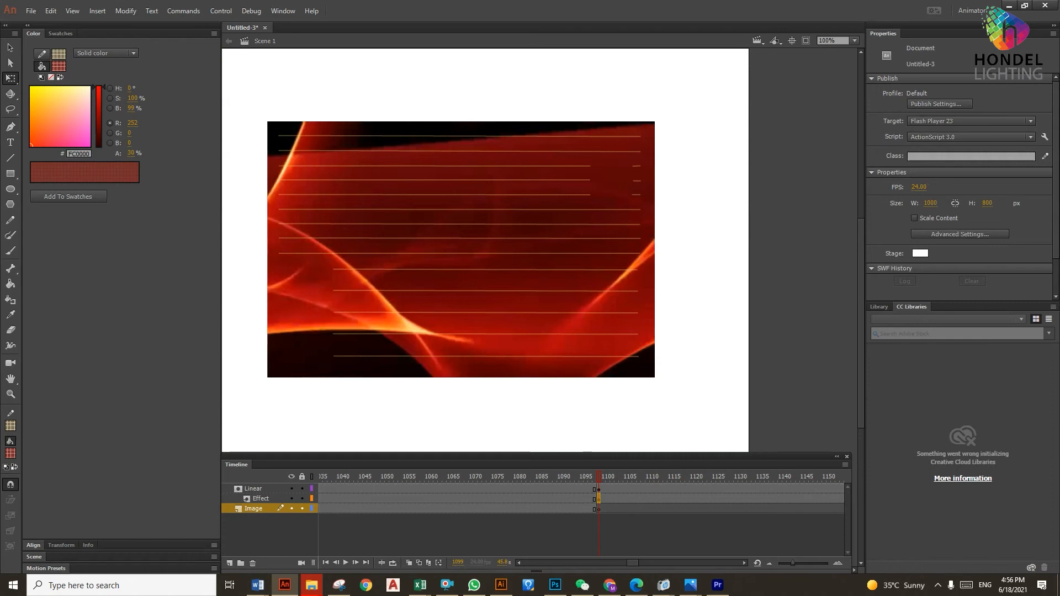
pyautogui.click(260, 498)
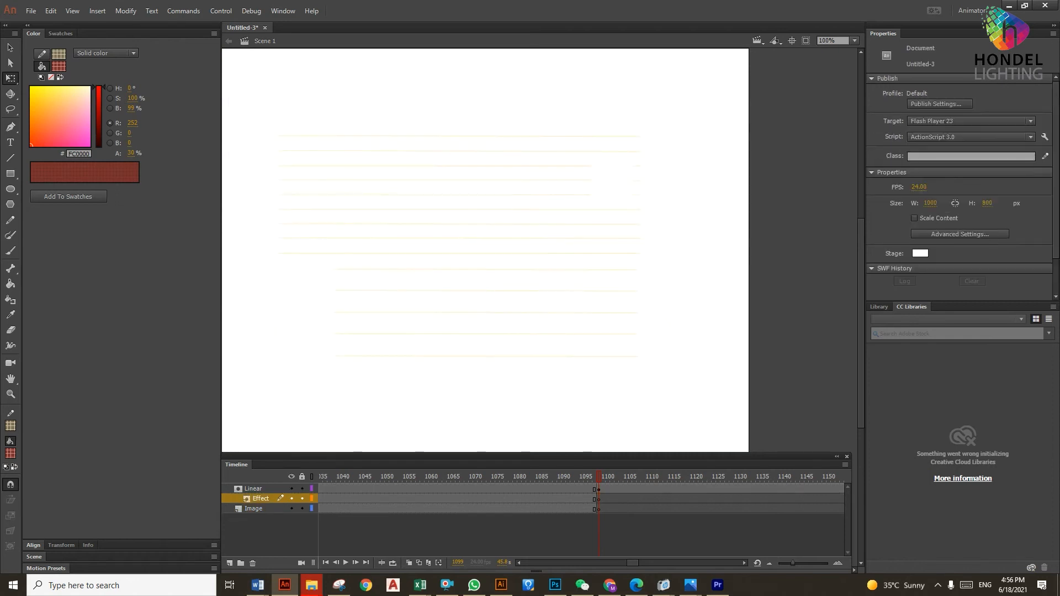
pyautogui.click(253, 488)
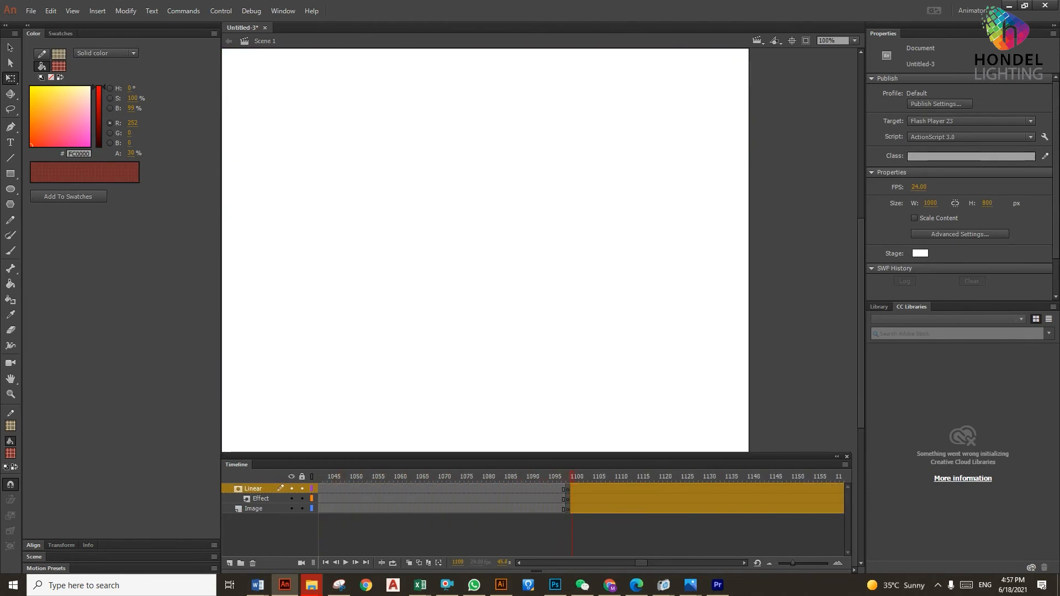
pyautogui.rightClick(569, 490)
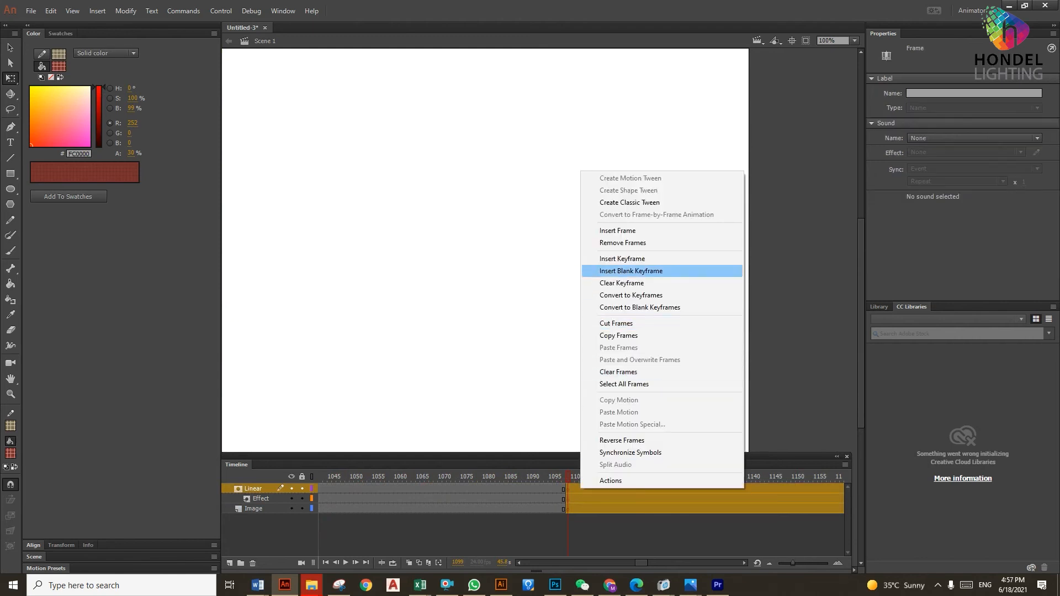
pyautogui.click(630, 270)
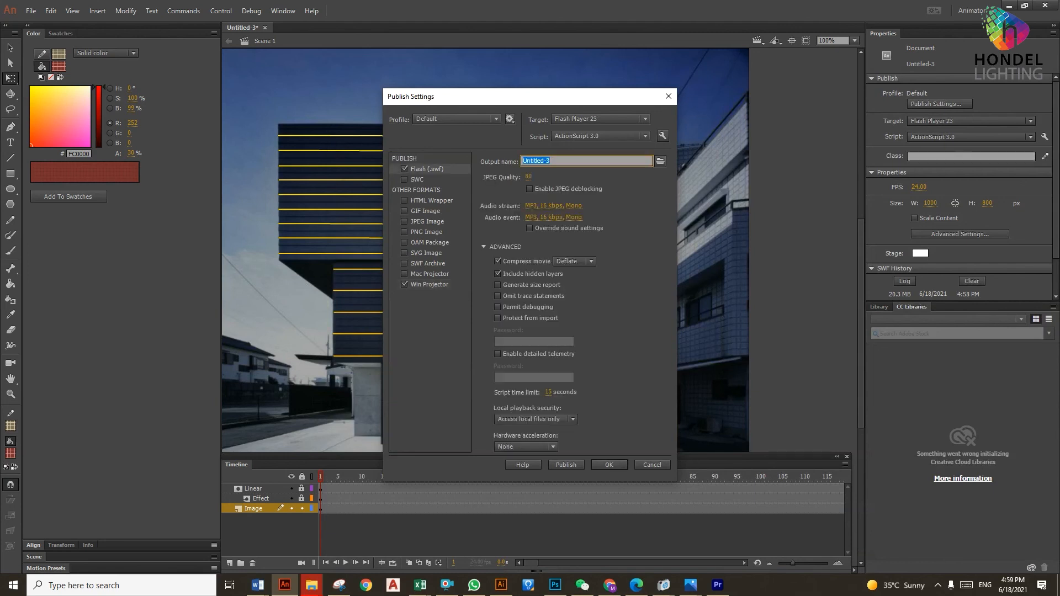
# Point the Untitled-3 SWF output to D:/HONDEL/Light Effect and confirm the publish settings.
pyautogui.click(659, 161)
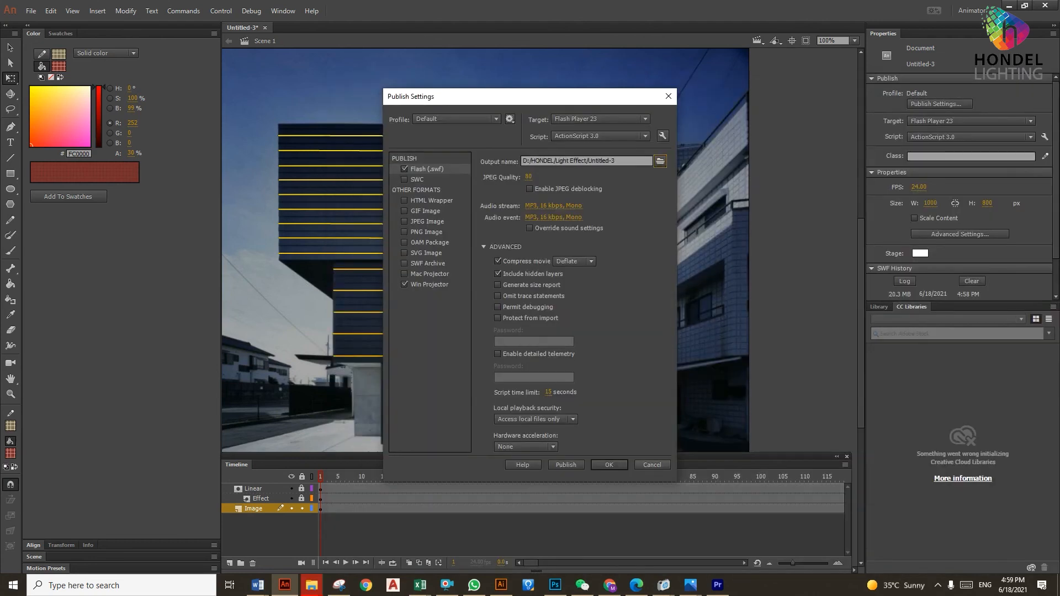
pyautogui.click(608, 464)
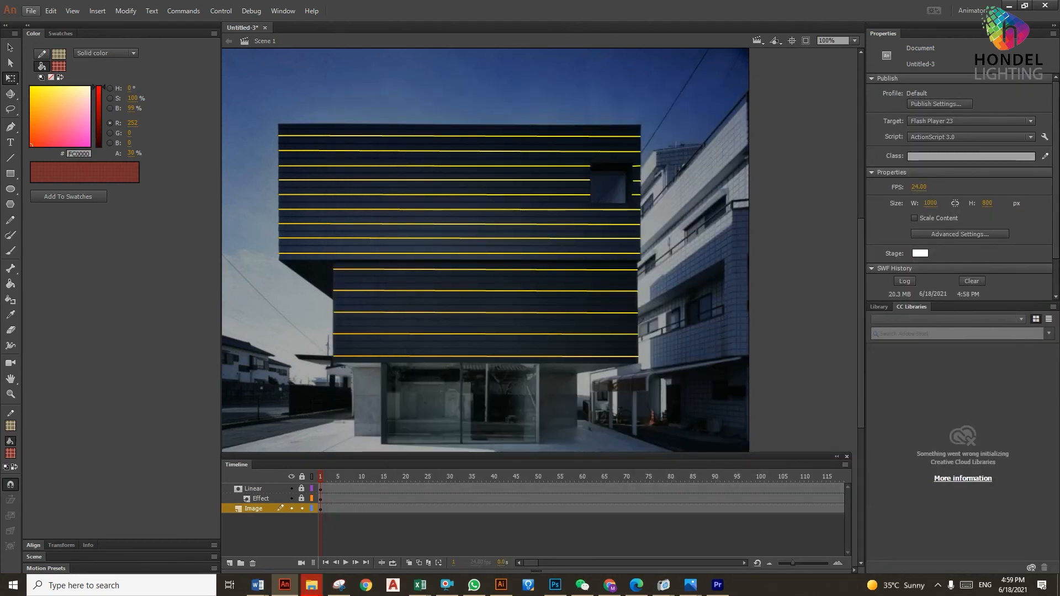
# Publish the movie, then play Untitled-3.swf maximized in Flash Player 32.
pyautogui.click(30, 10)
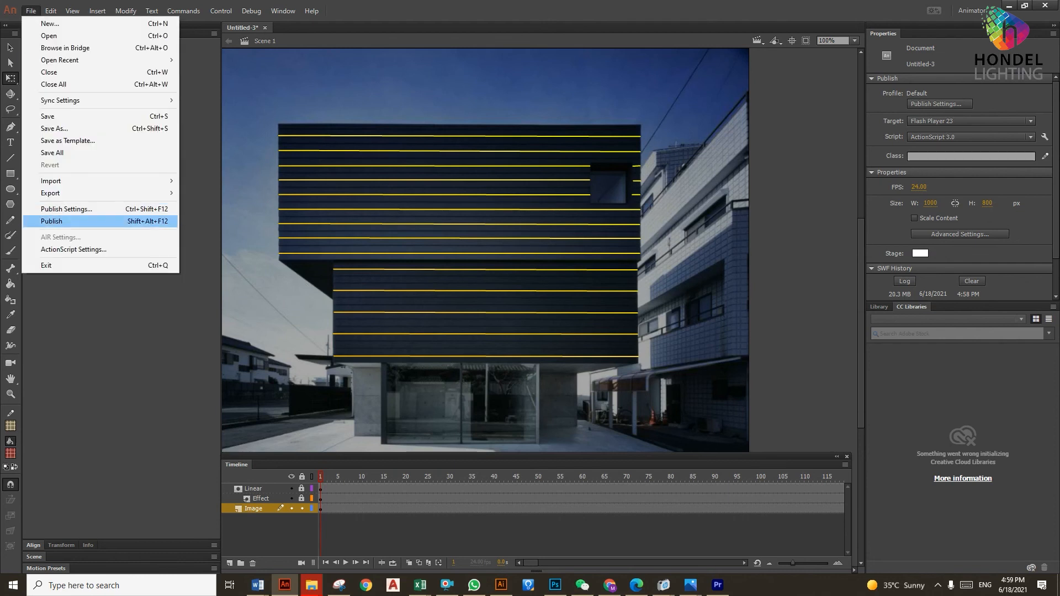
pyautogui.click(52, 221)
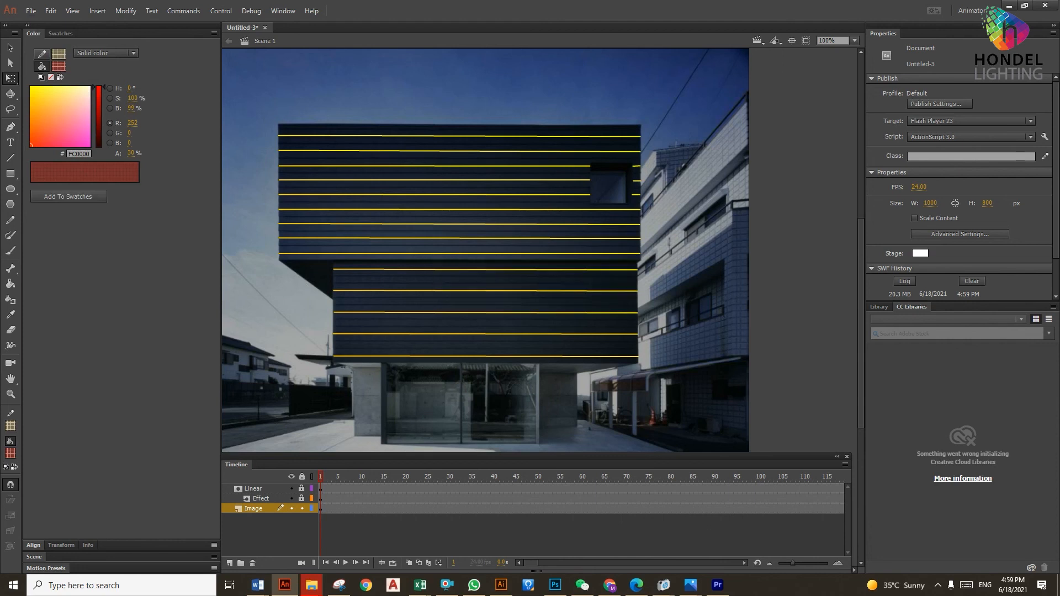
pyautogui.moveTo(310, 584)
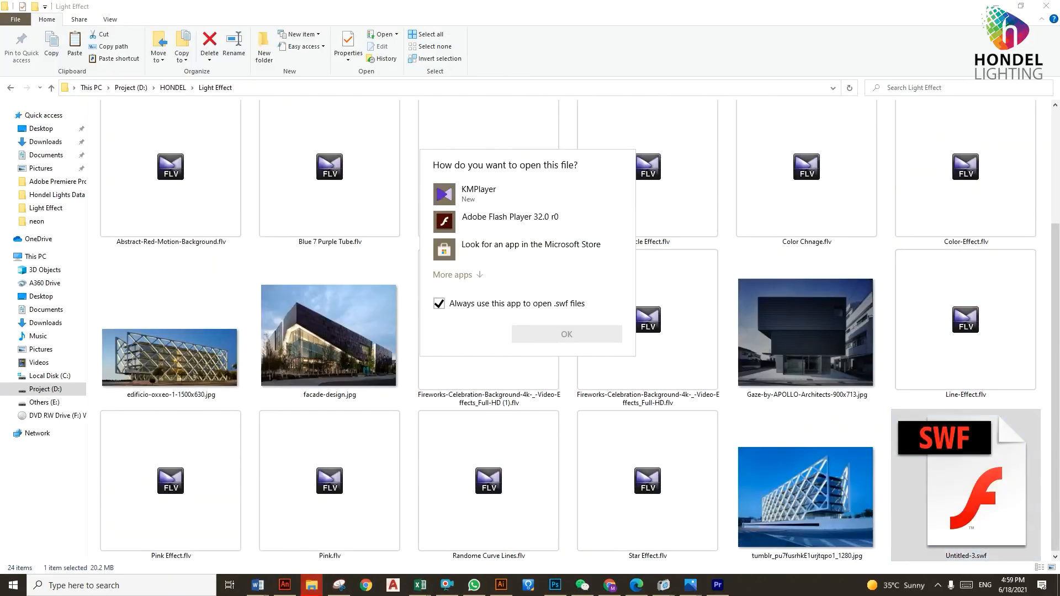
pyautogui.click(509, 216)
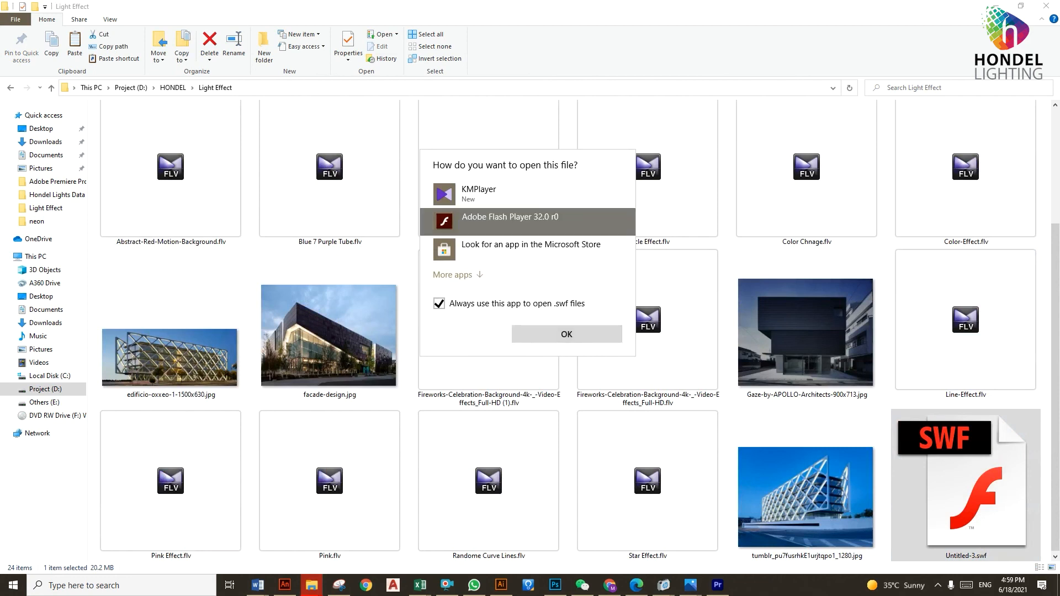
pyautogui.click(566, 334)
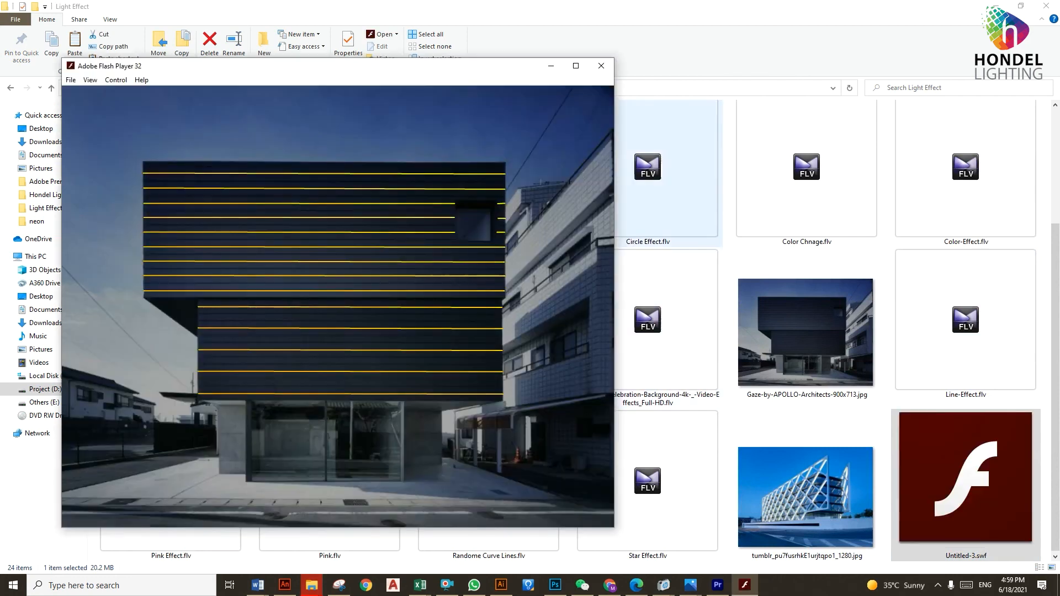
pyautogui.click(575, 66)
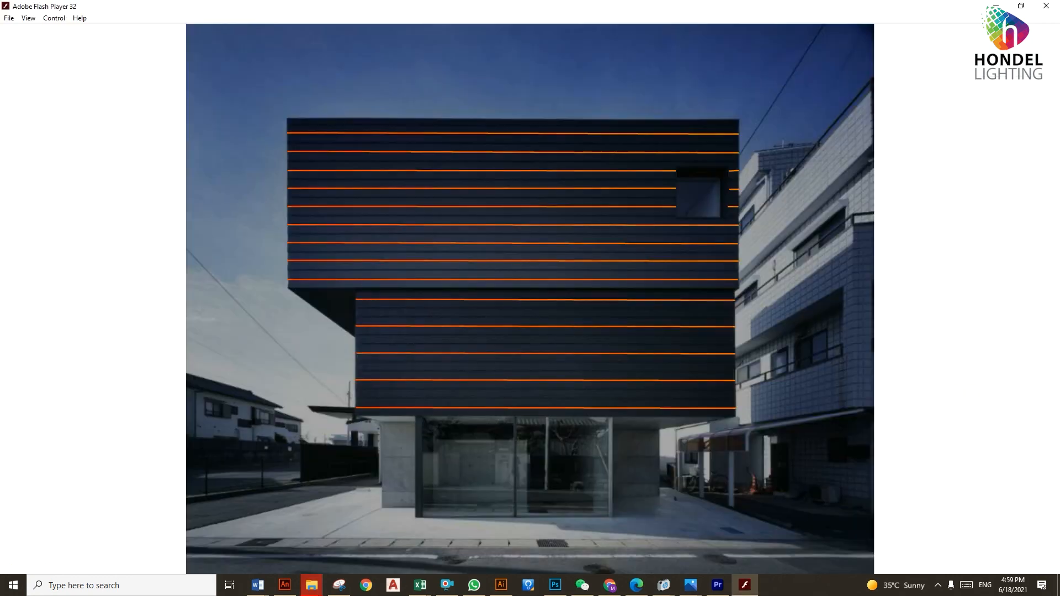